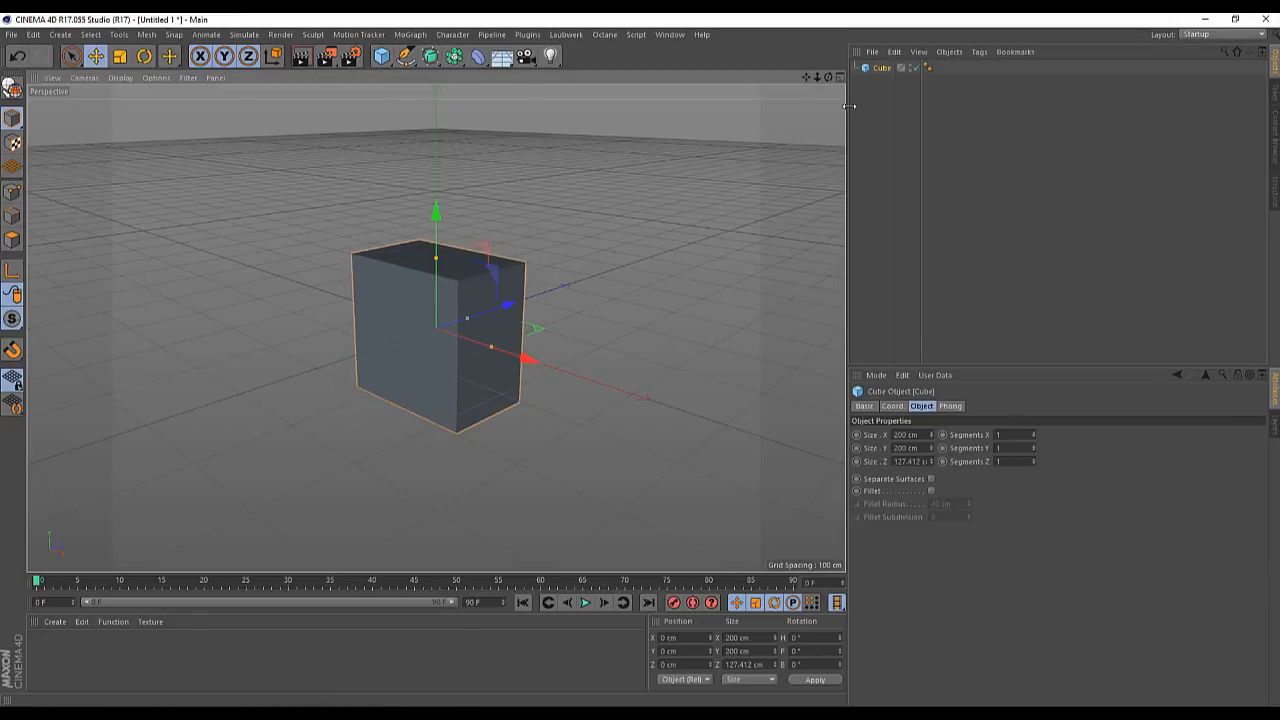
mouse_move(824, 84)
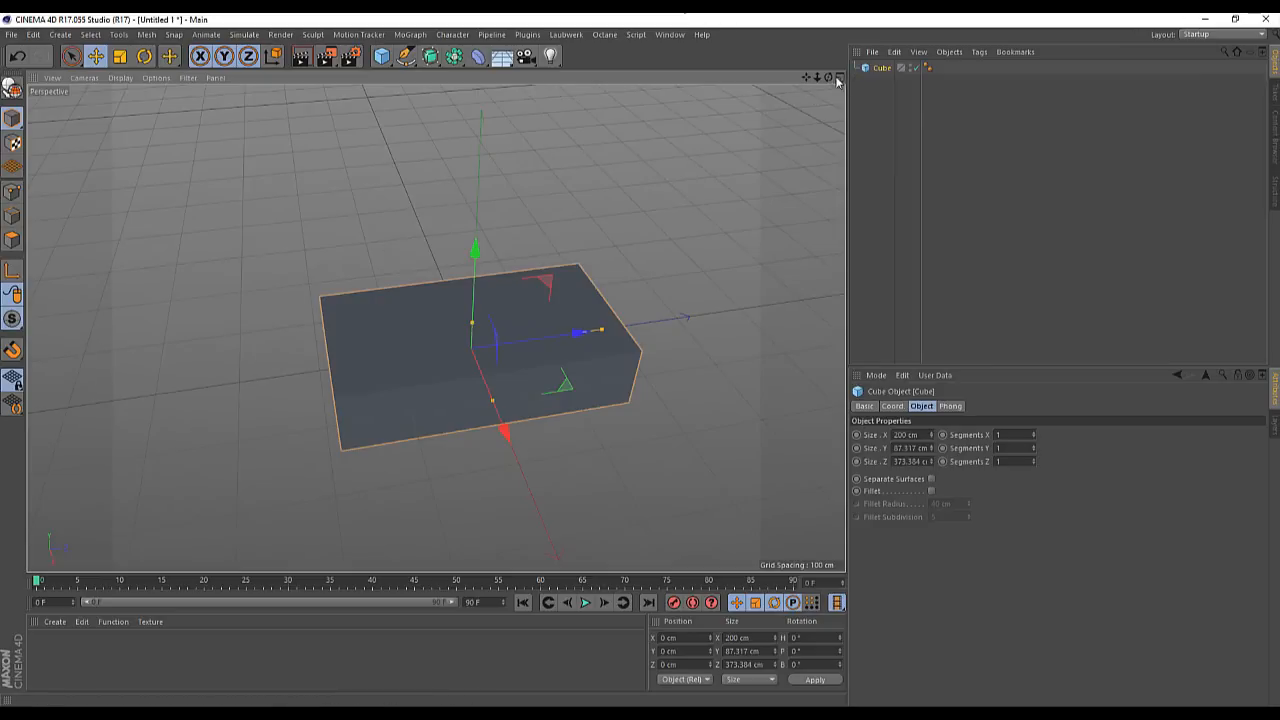
mouse_move(832, 82)
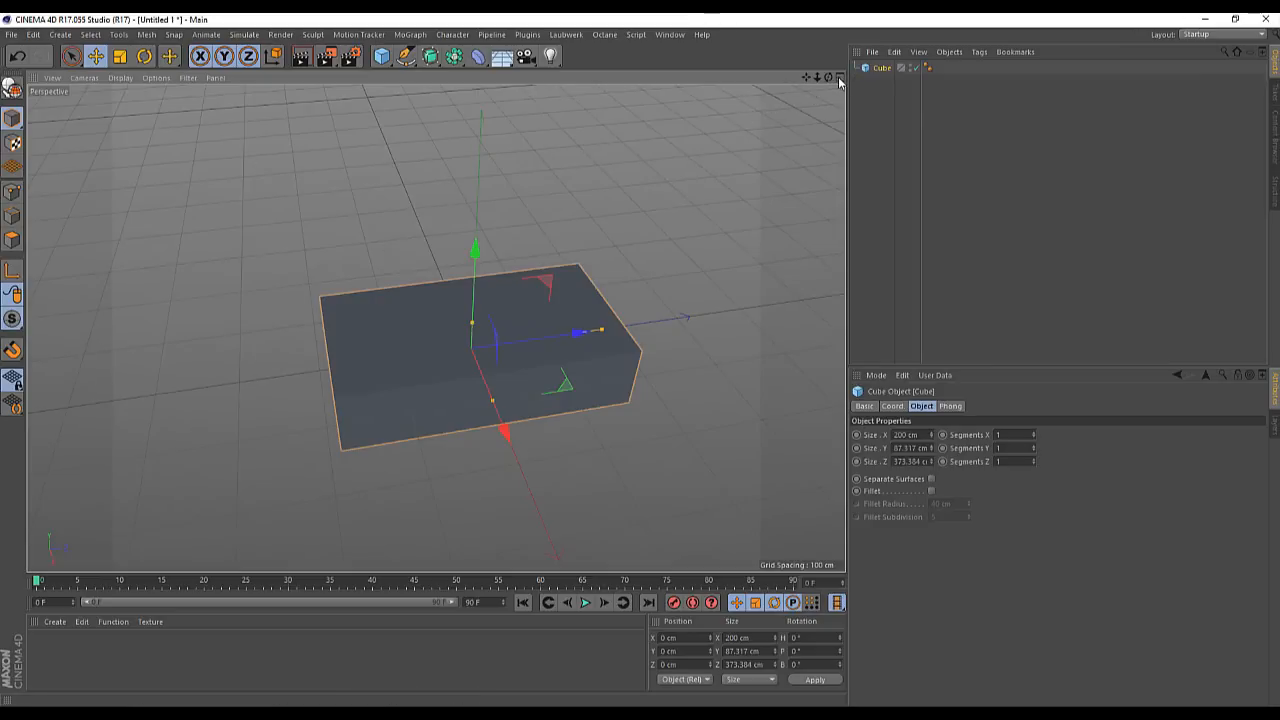
mouse_move(836, 84)
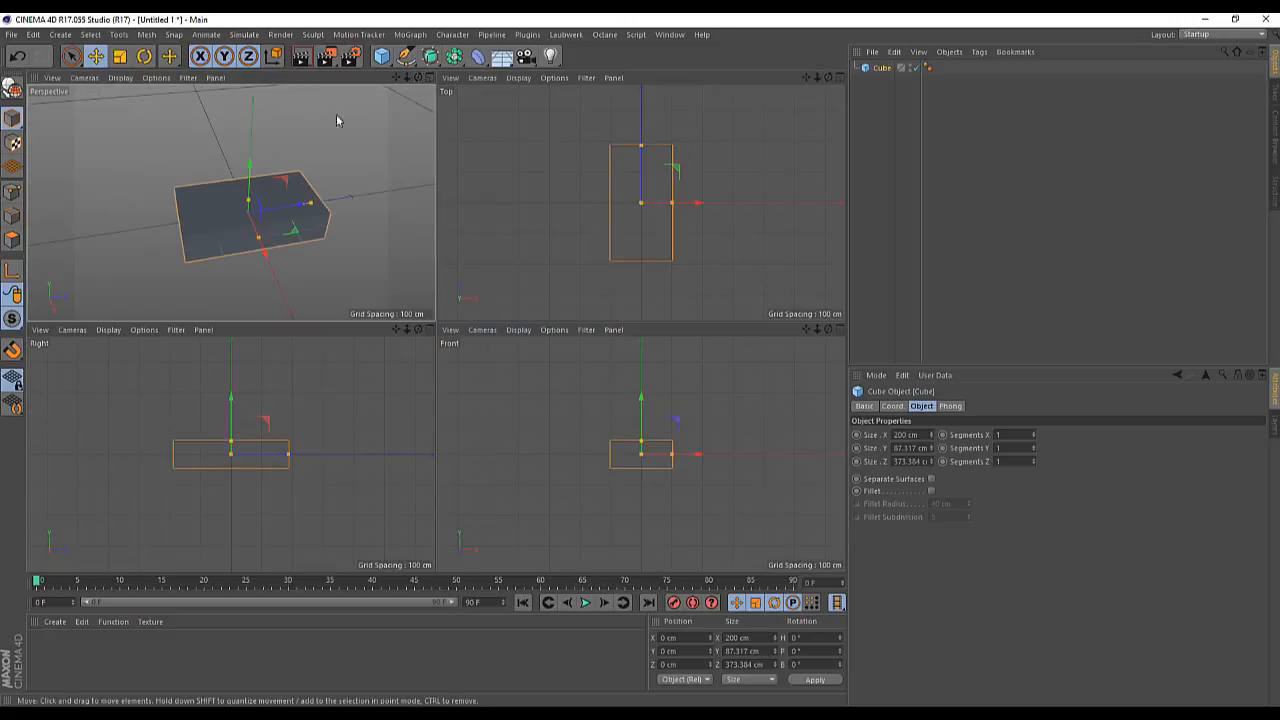
mouse_move(754, 556)
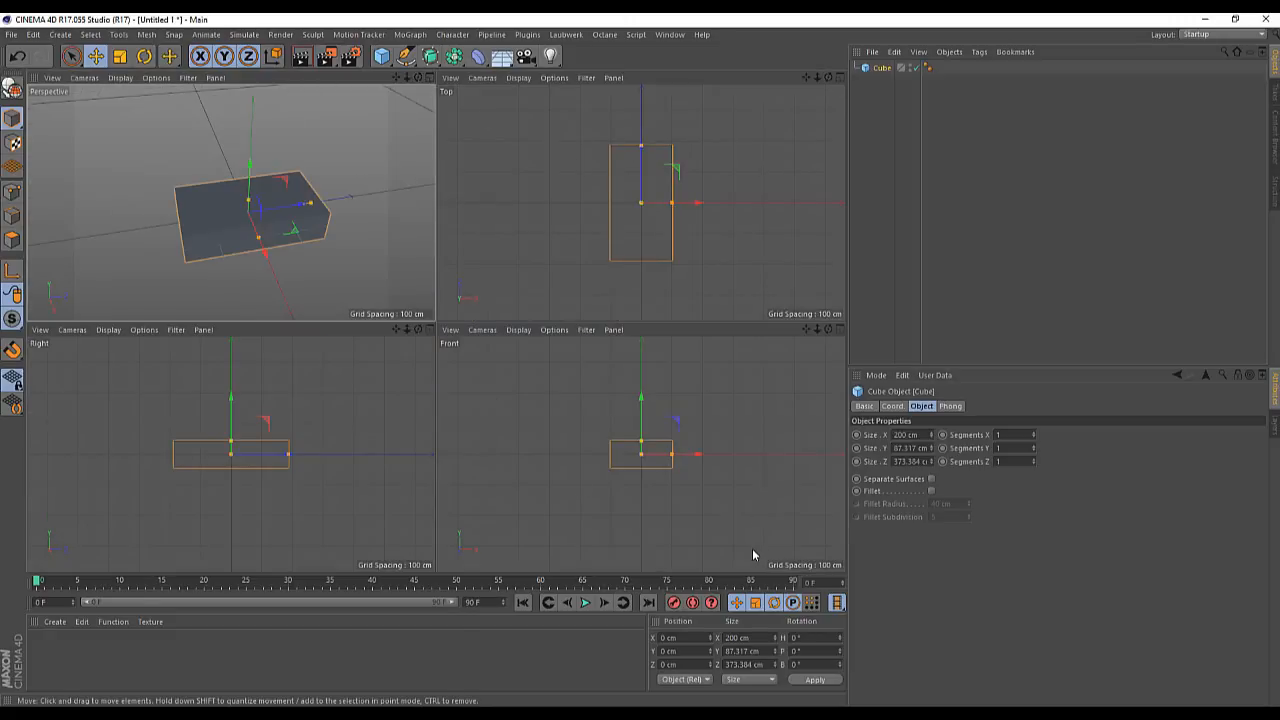
mouse_move(718, 364)
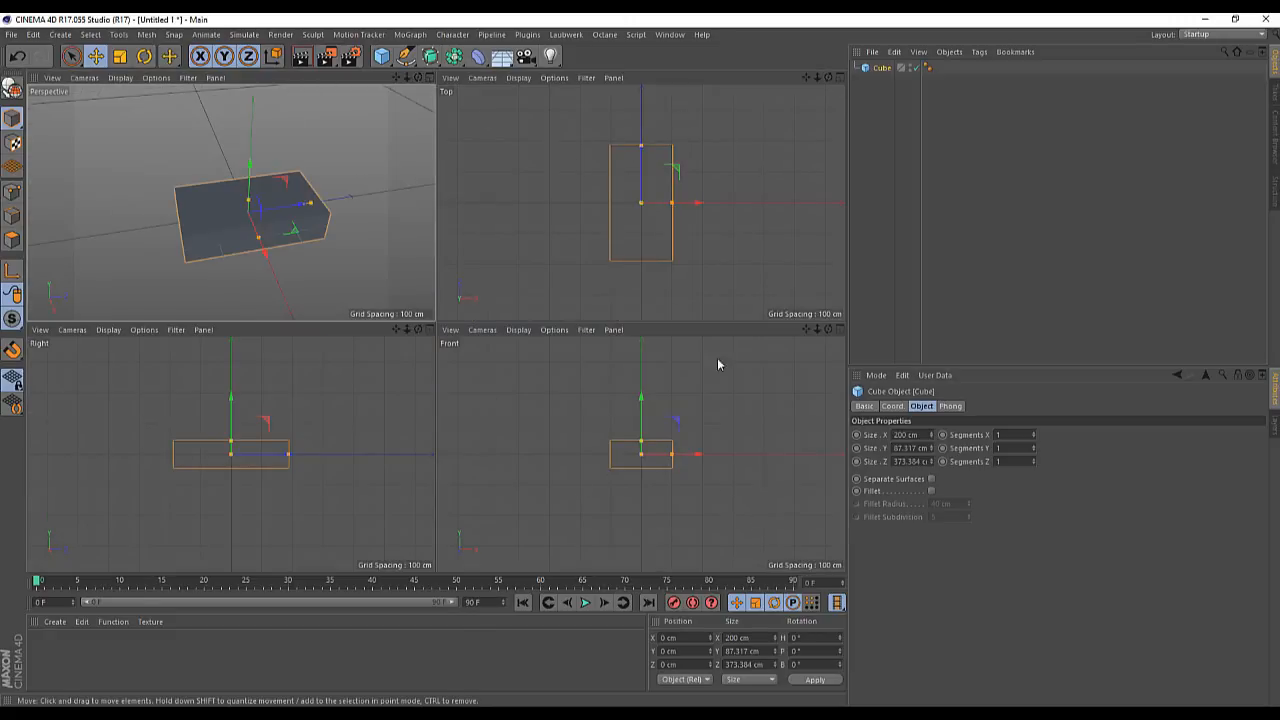
mouse_move(760, 348)
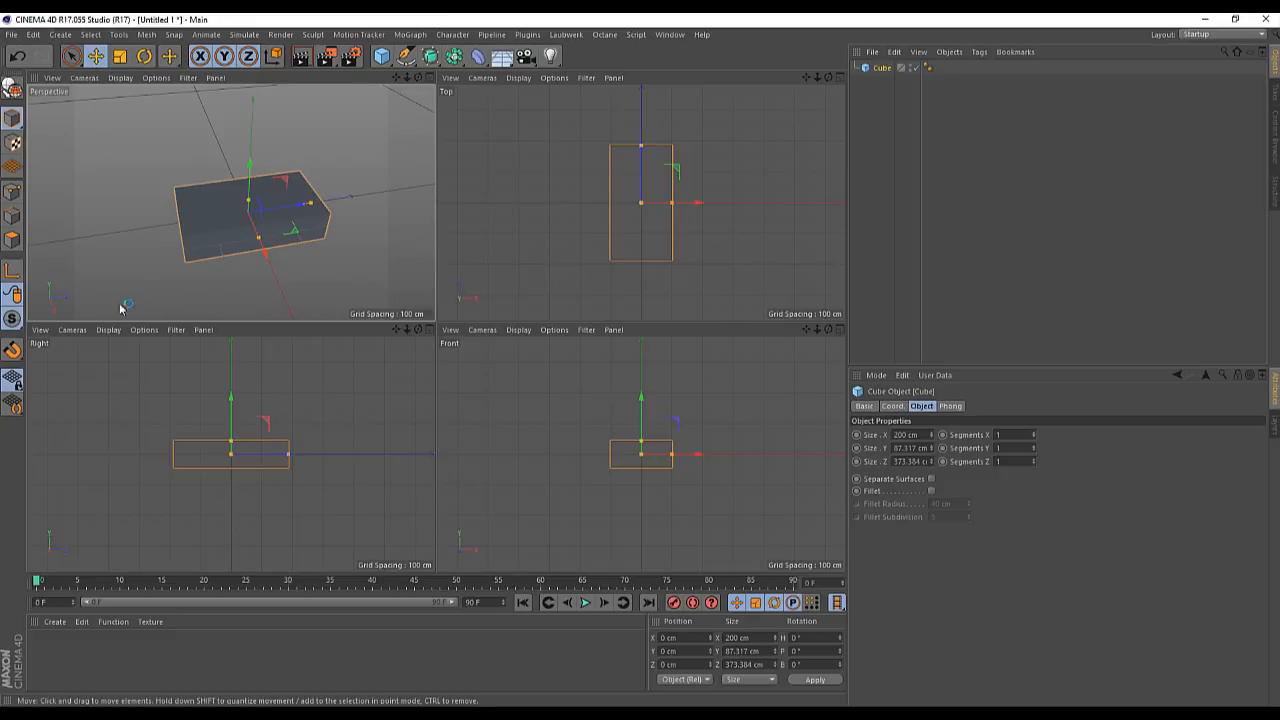
mouse_move(144, 344)
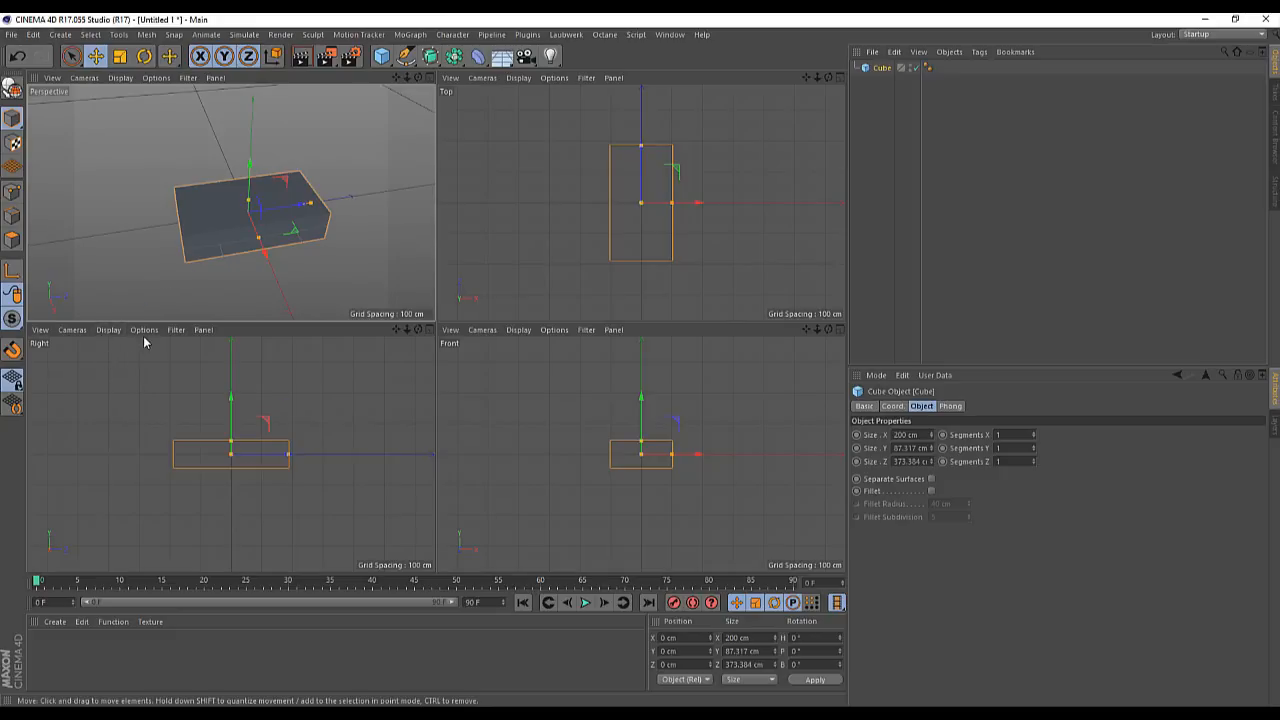
- Show the Right viewport's Configure settings on the Back tab for its background image
left_click(144, 330)
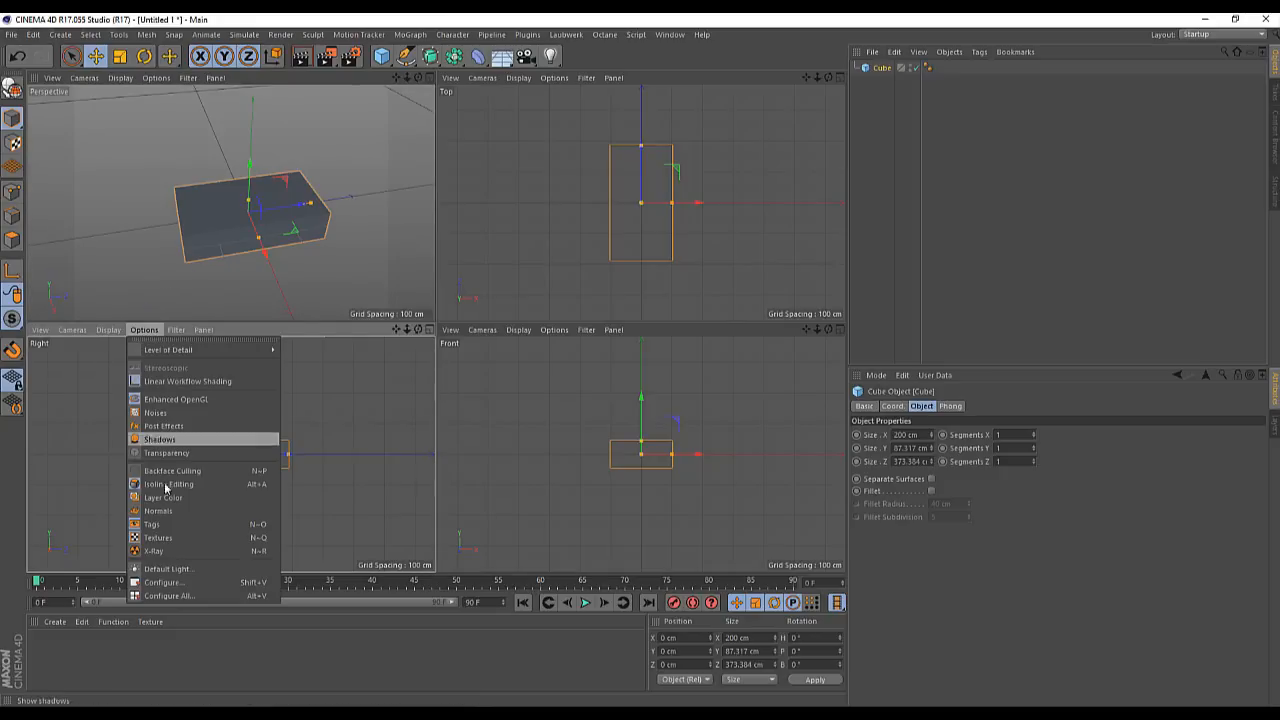
mouse_move(164, 582)
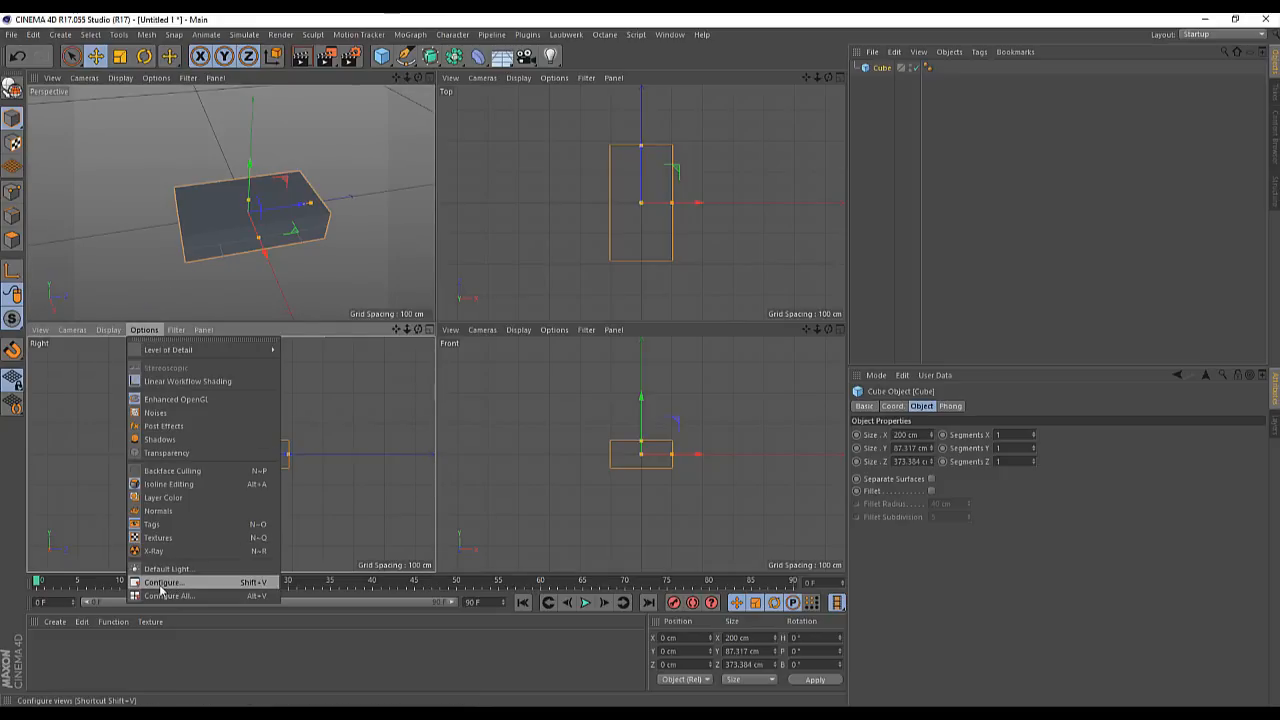
left_click(164, 582)
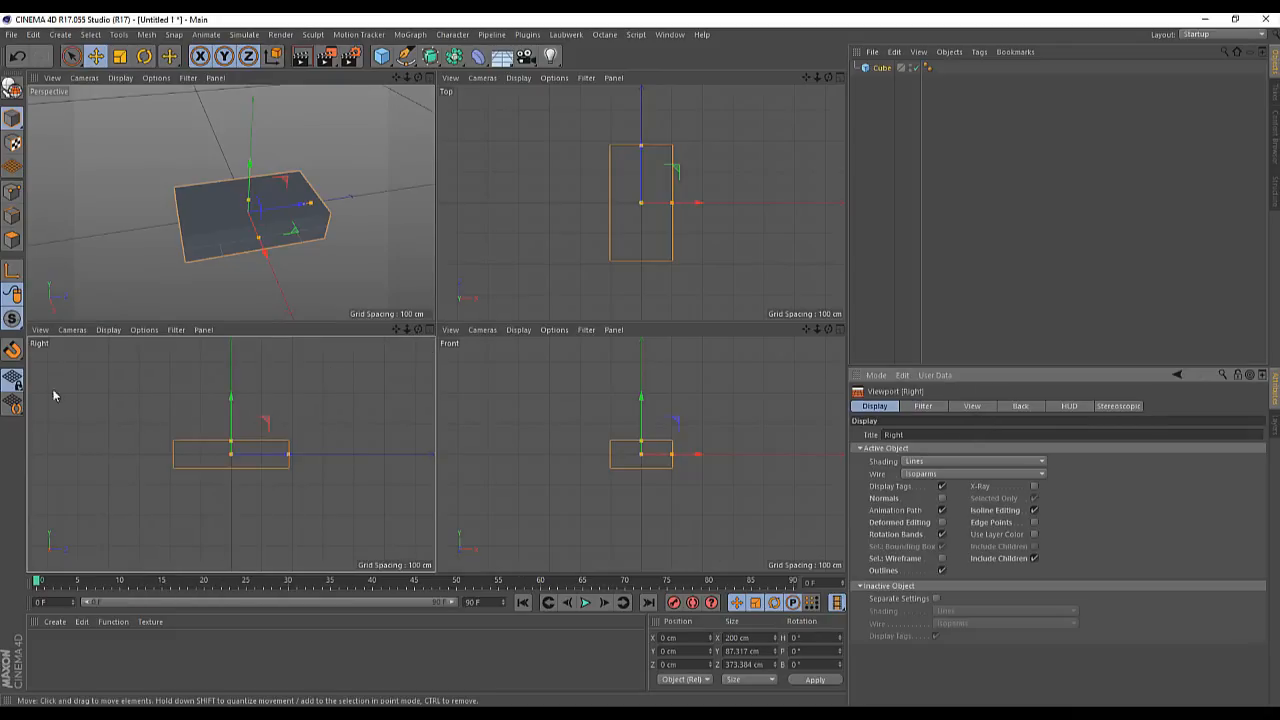
left_click(1020, 406)
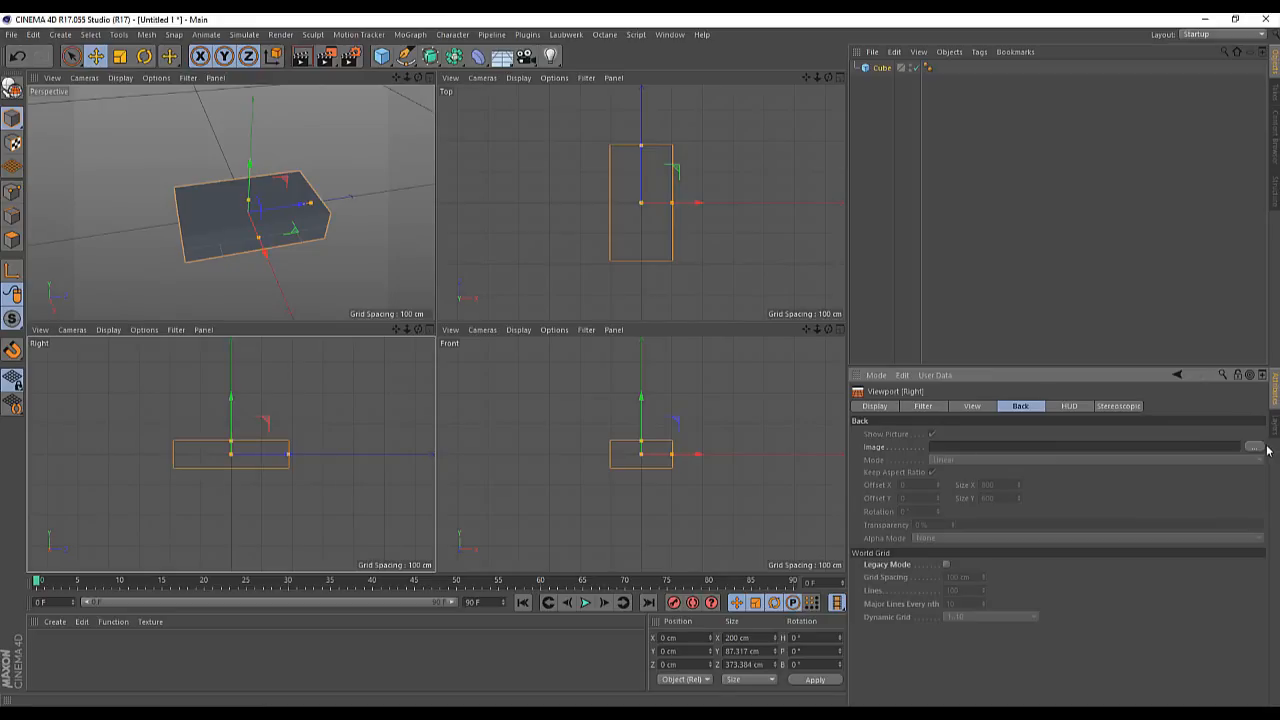
mouse_move(1270, 476)
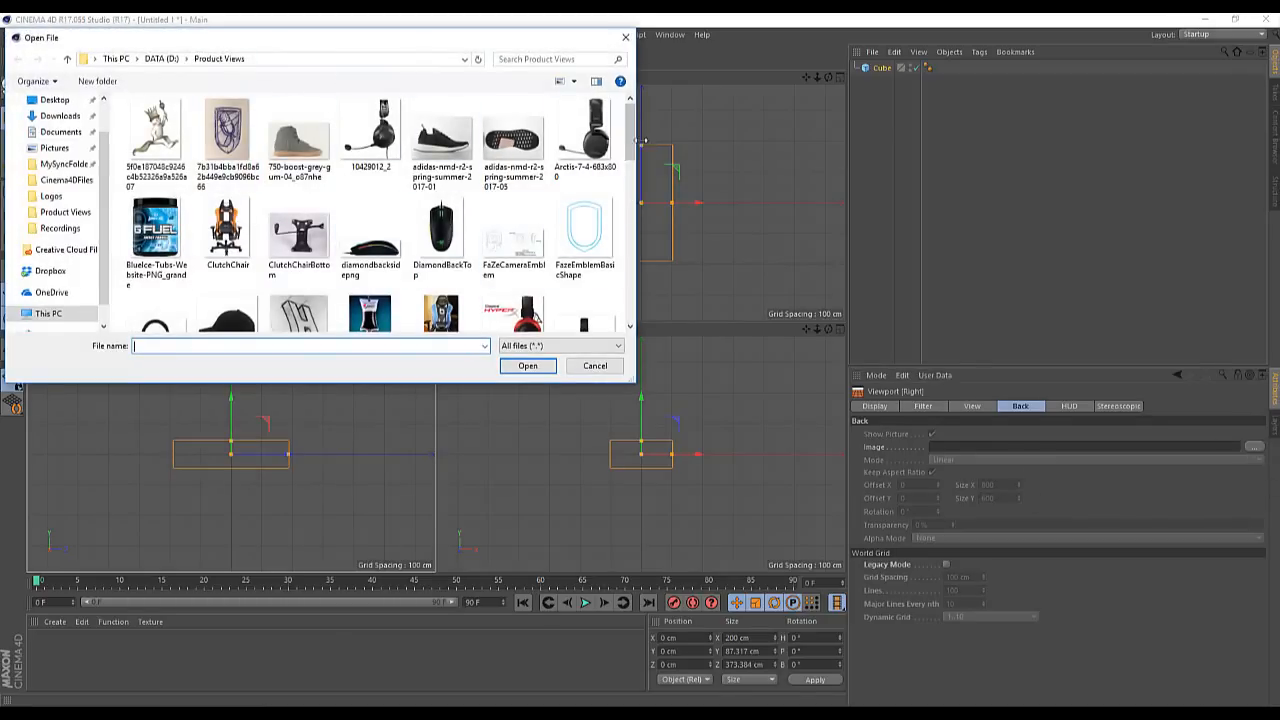
- Load the mouse side-view photo from the Product Views folder as the Right view background
scroll("down", 3)
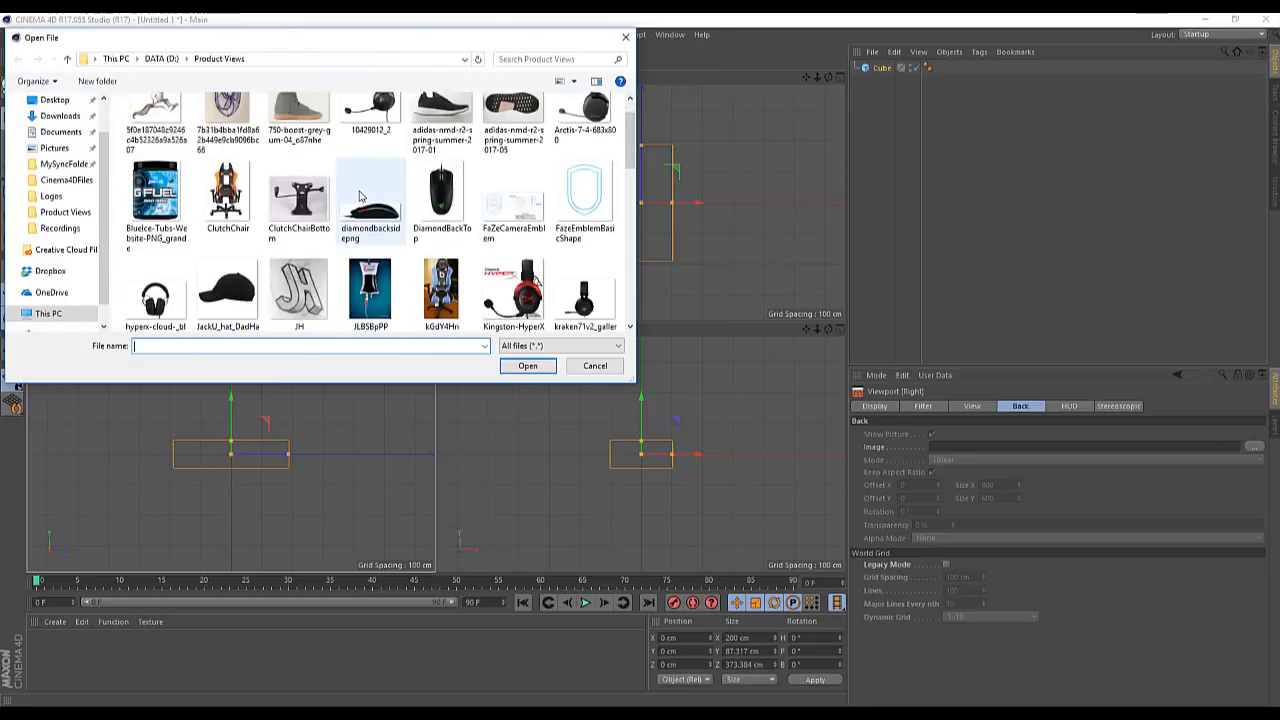
left_click(370, 200)
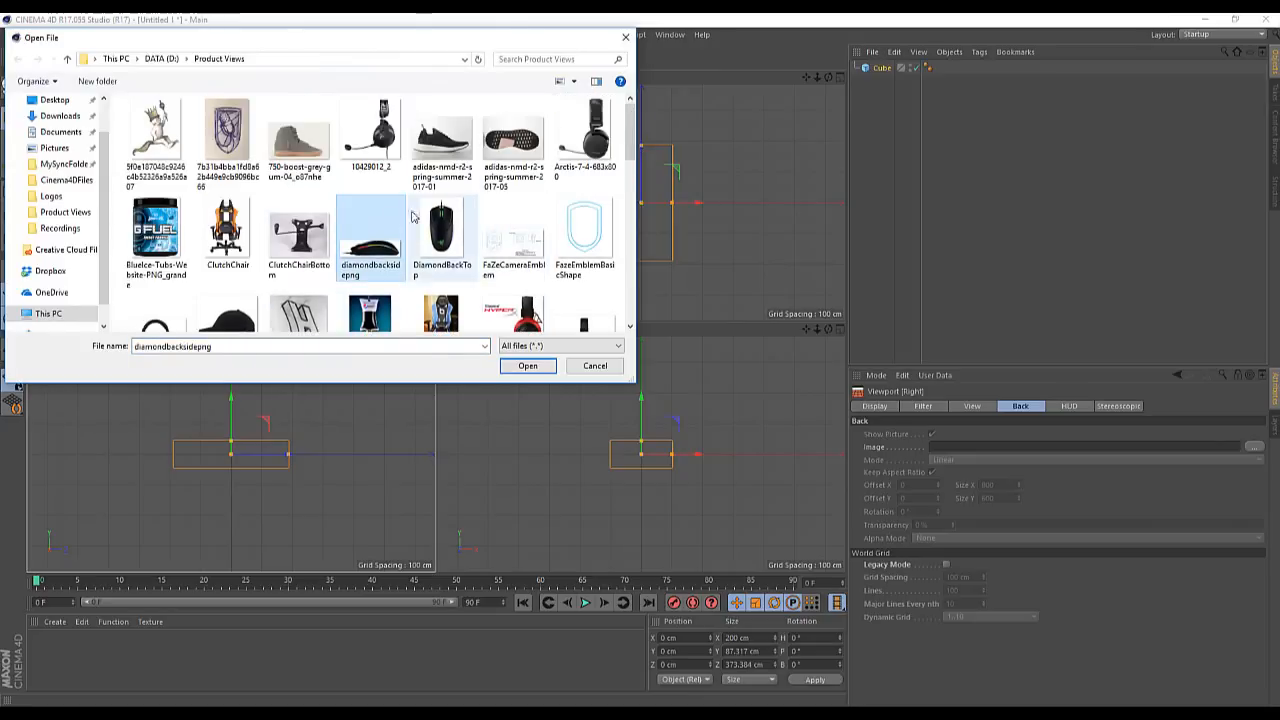
left_click(528, 364)
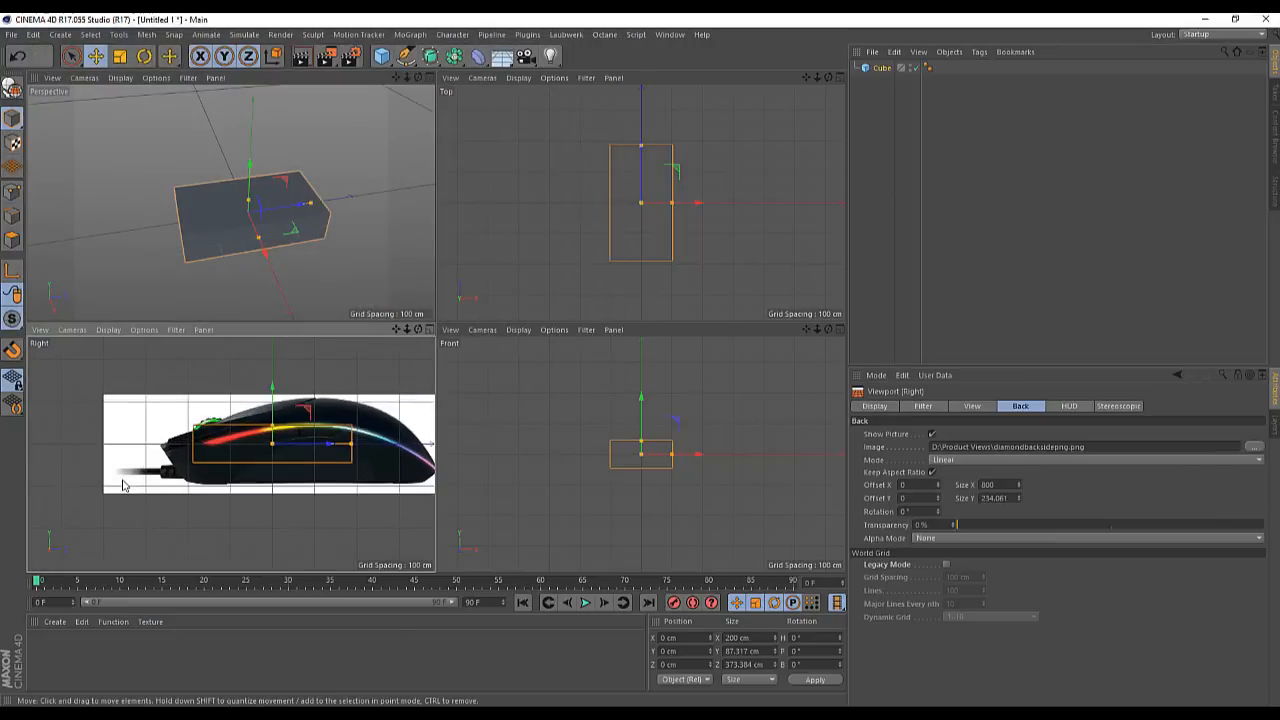
mouse_move(160, 468)
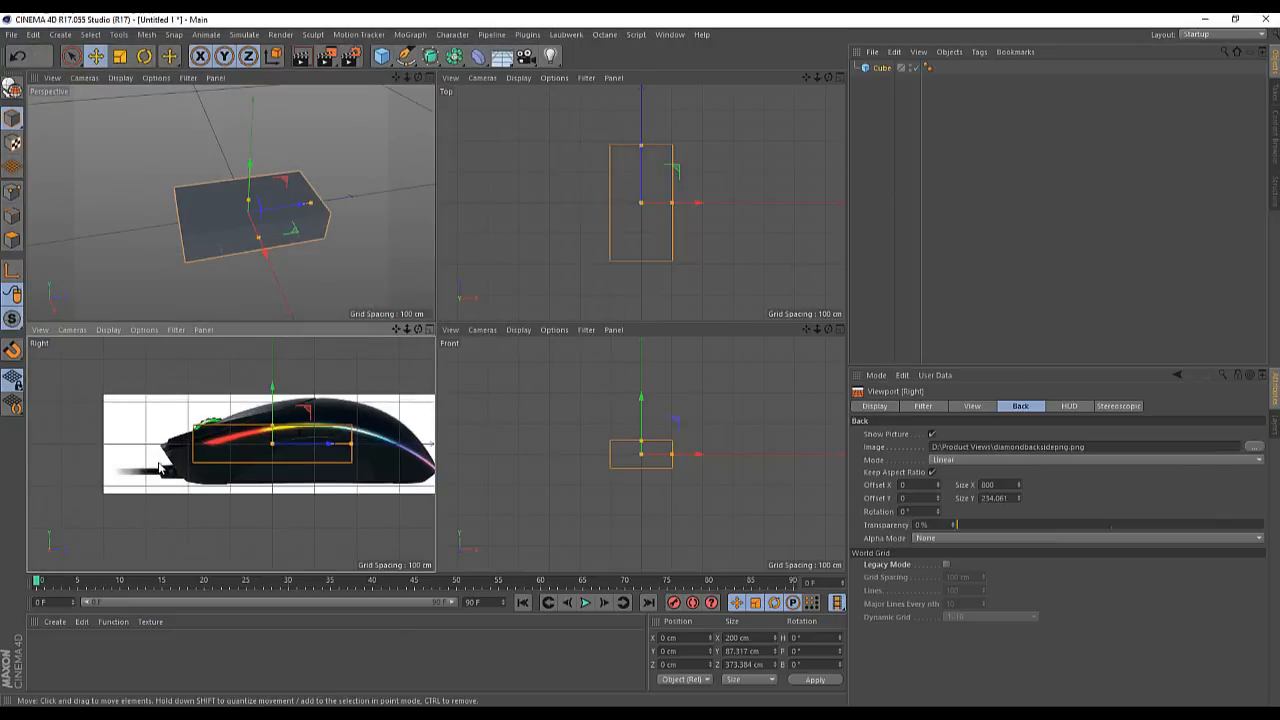
mouse_move(198, 450)
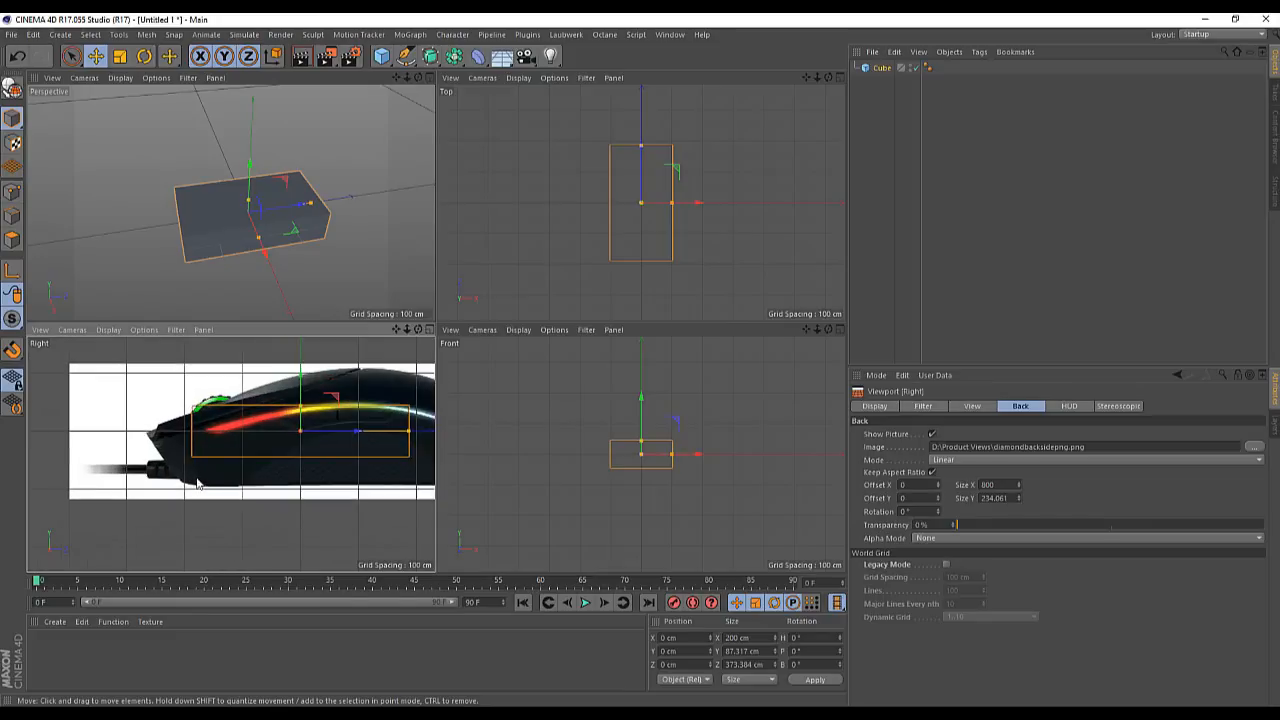
mouse_move(200, 488)
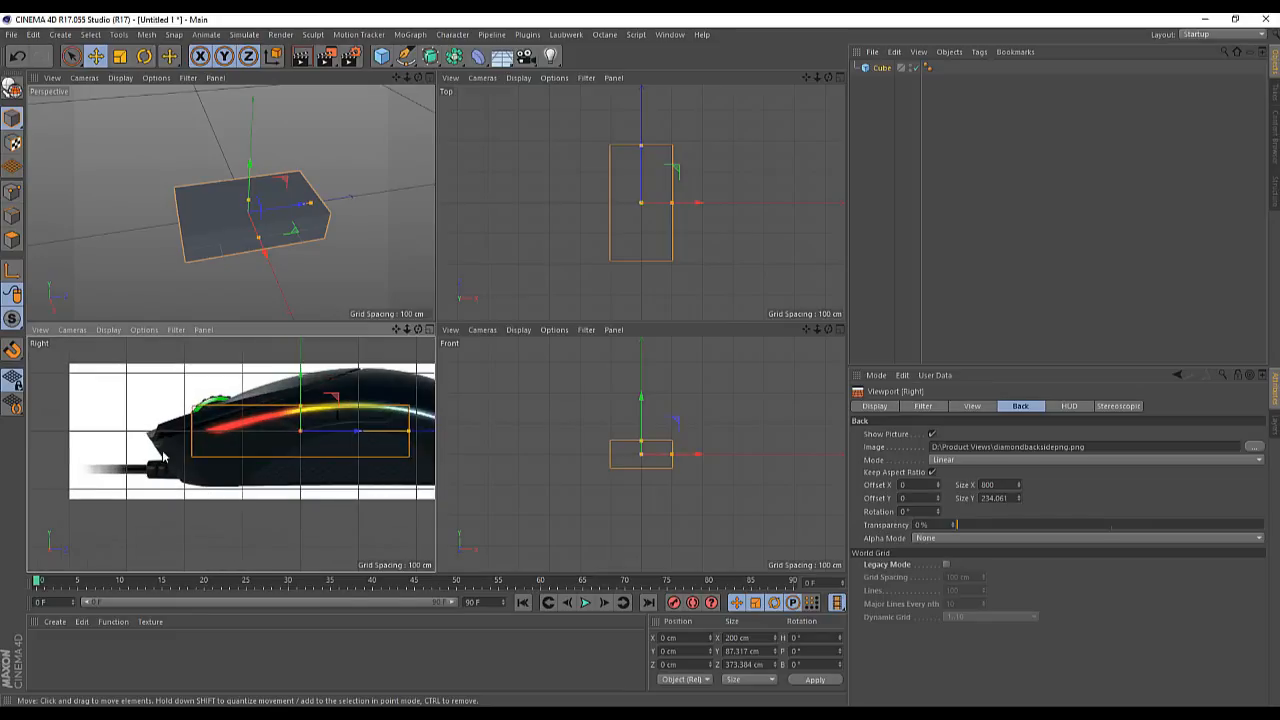
mouse_move(88, 448)
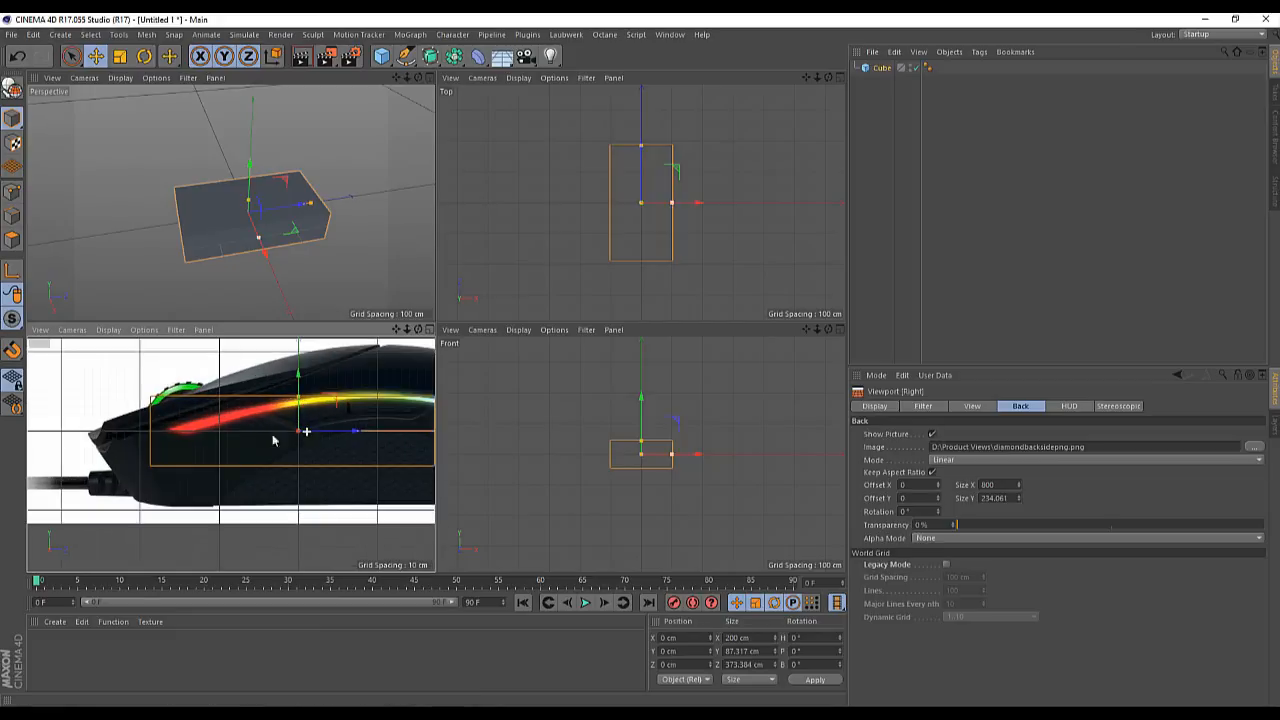
mouse_move(168, 442)
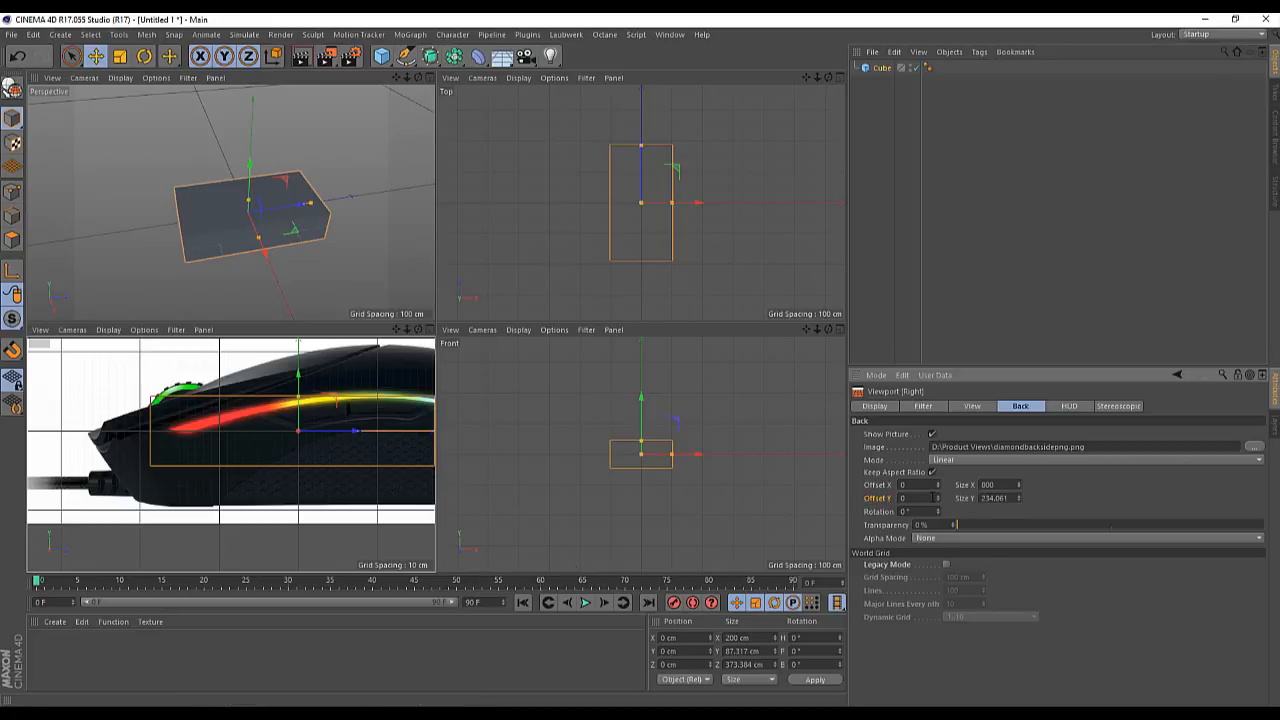
- Set the Right view background Offset Y to 30 so the photo lines up with the box
type("30")
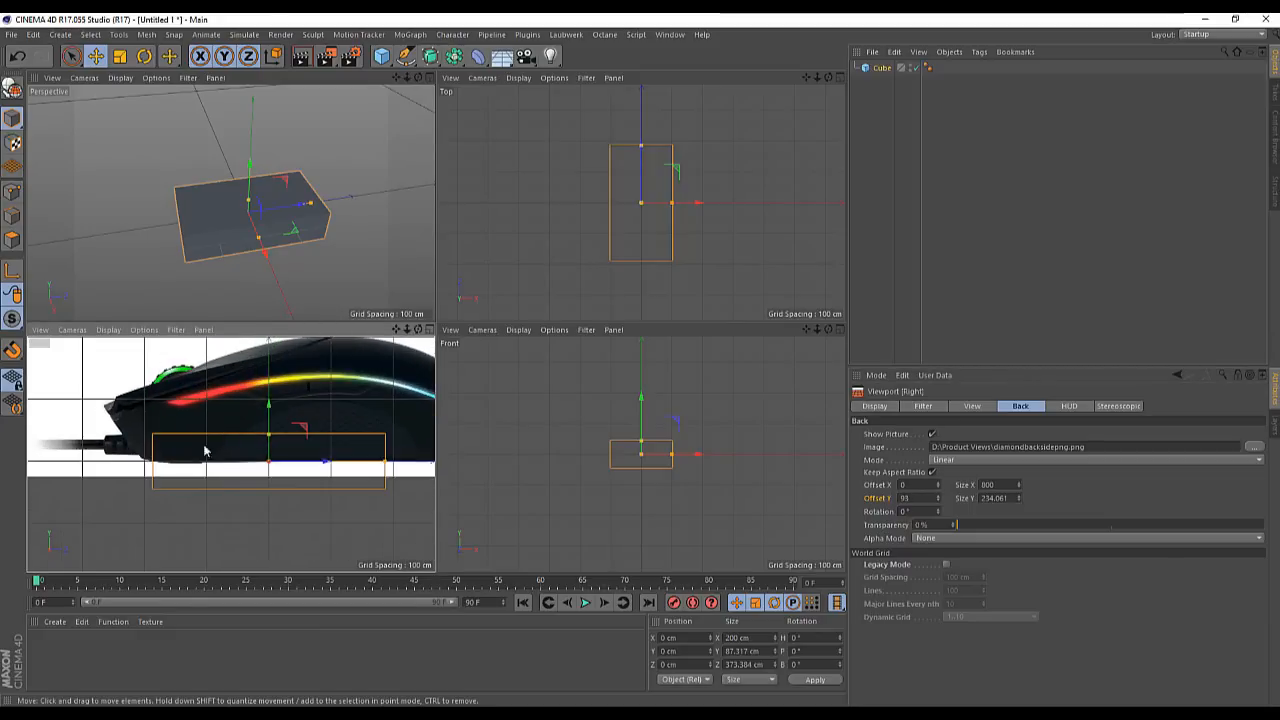
mouse_move(202, 408)
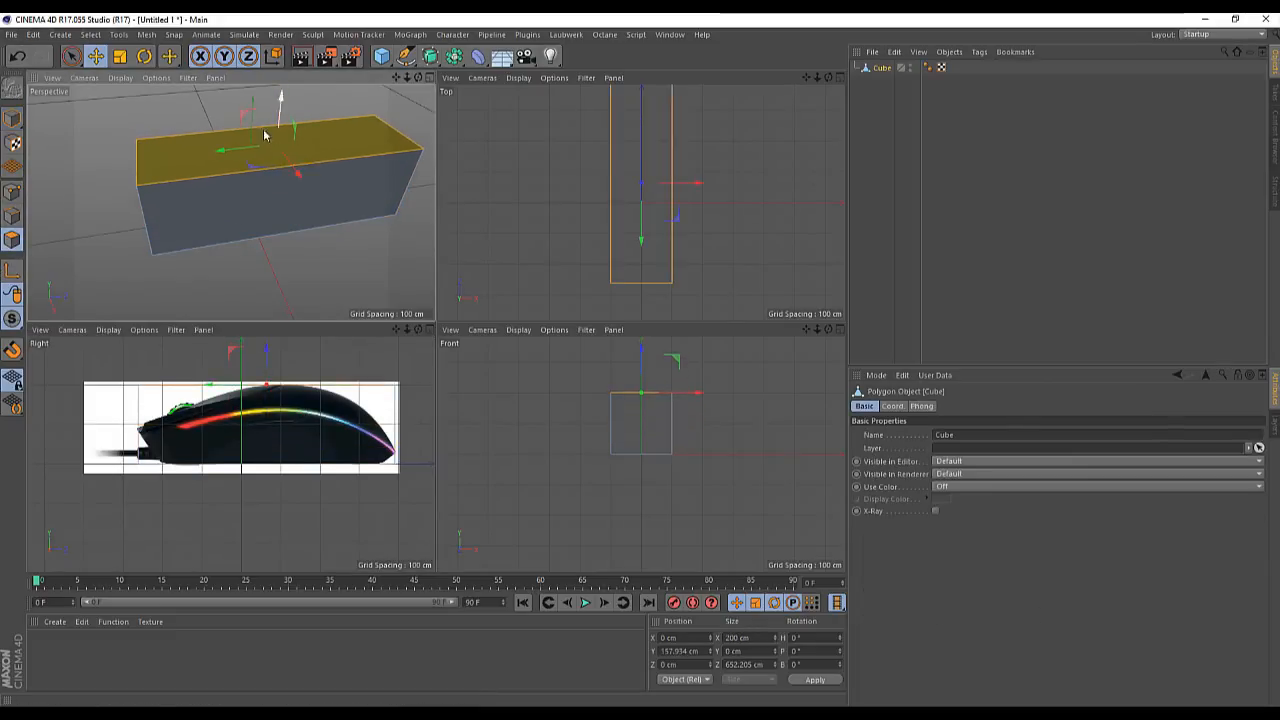
- Raise the editable cube's top polygon to make the box taller
left_click_drag(264, 136, 236, 162)
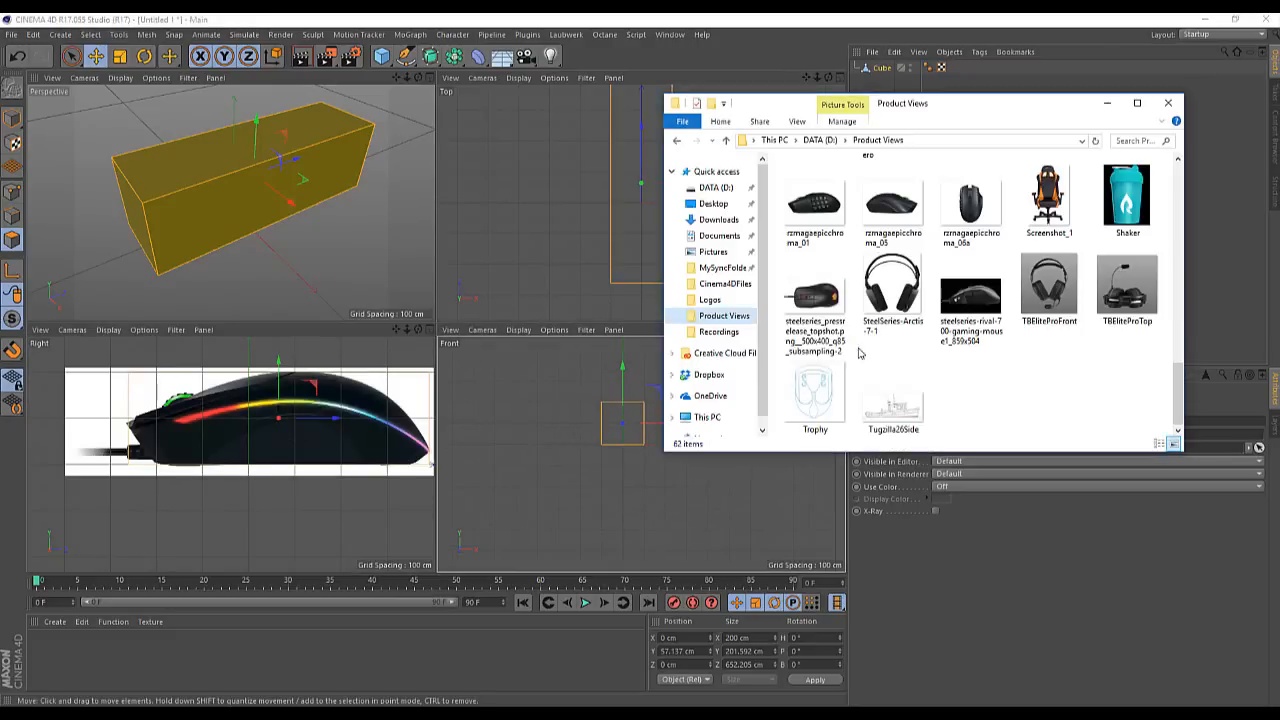
- Browse through the Product Views photos and close the File Explorer window
scroll("down", 3)
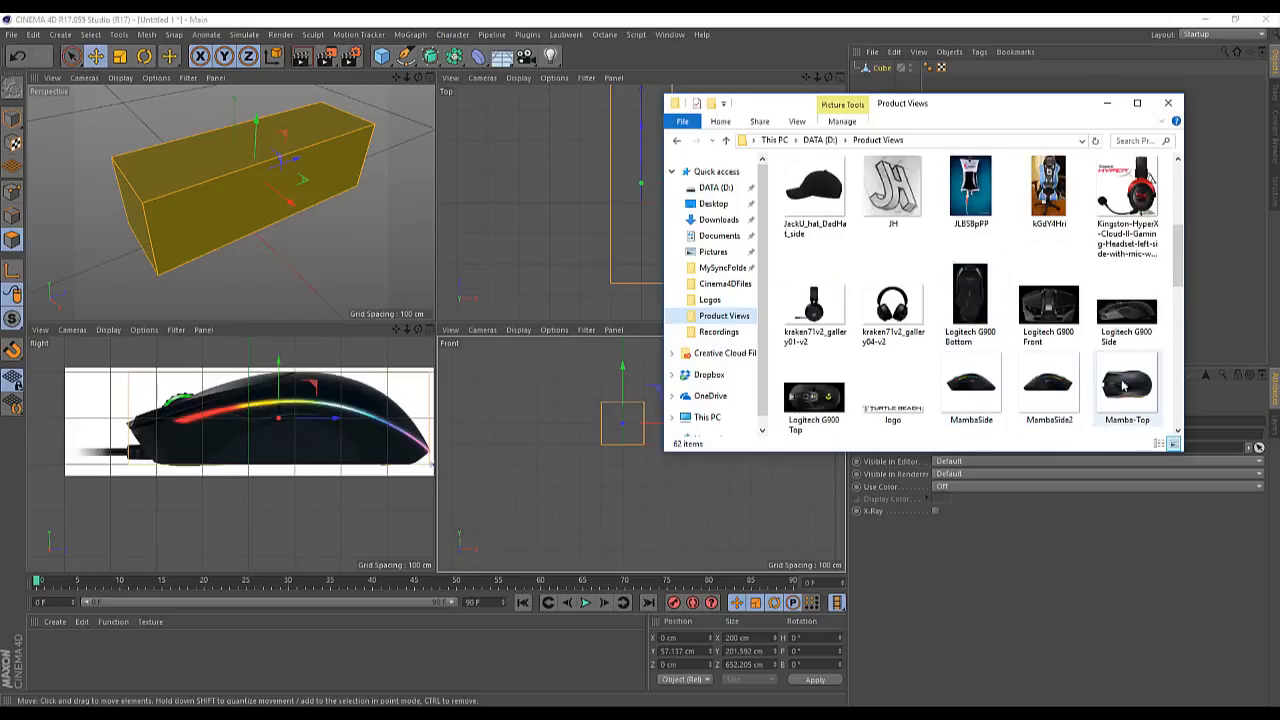
scroll("down", 3)
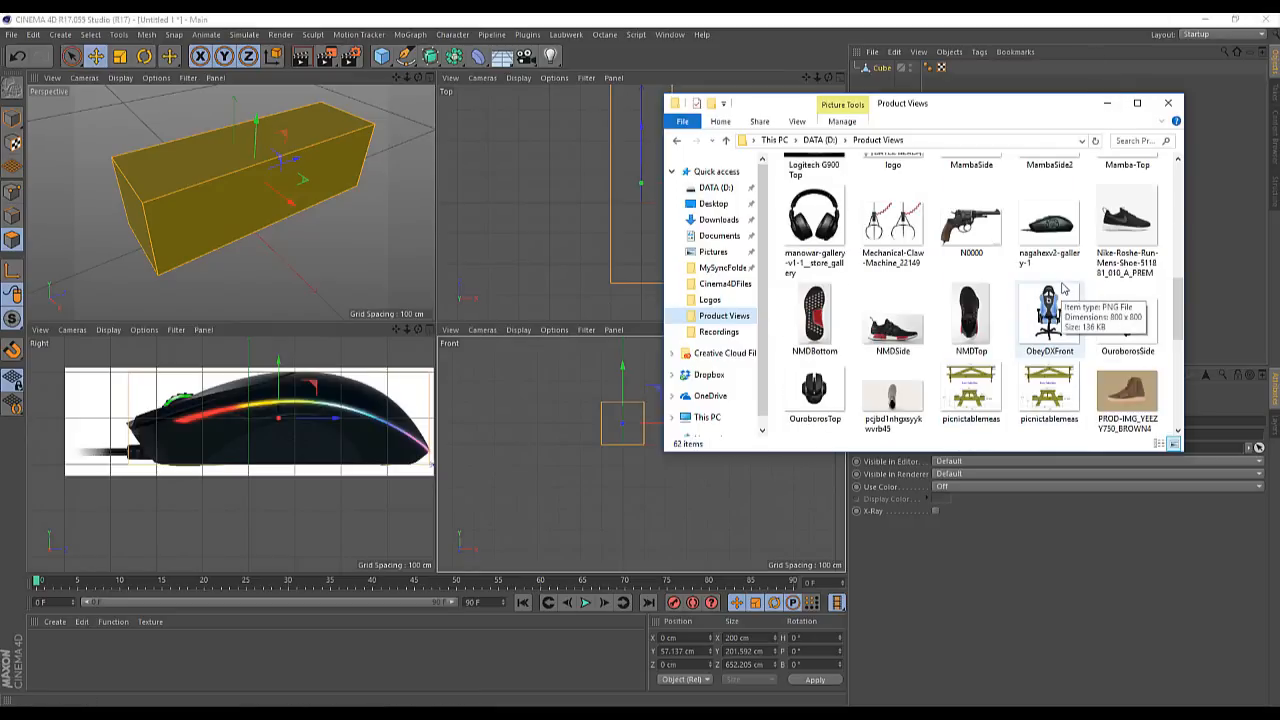
left_click(1168, 104)
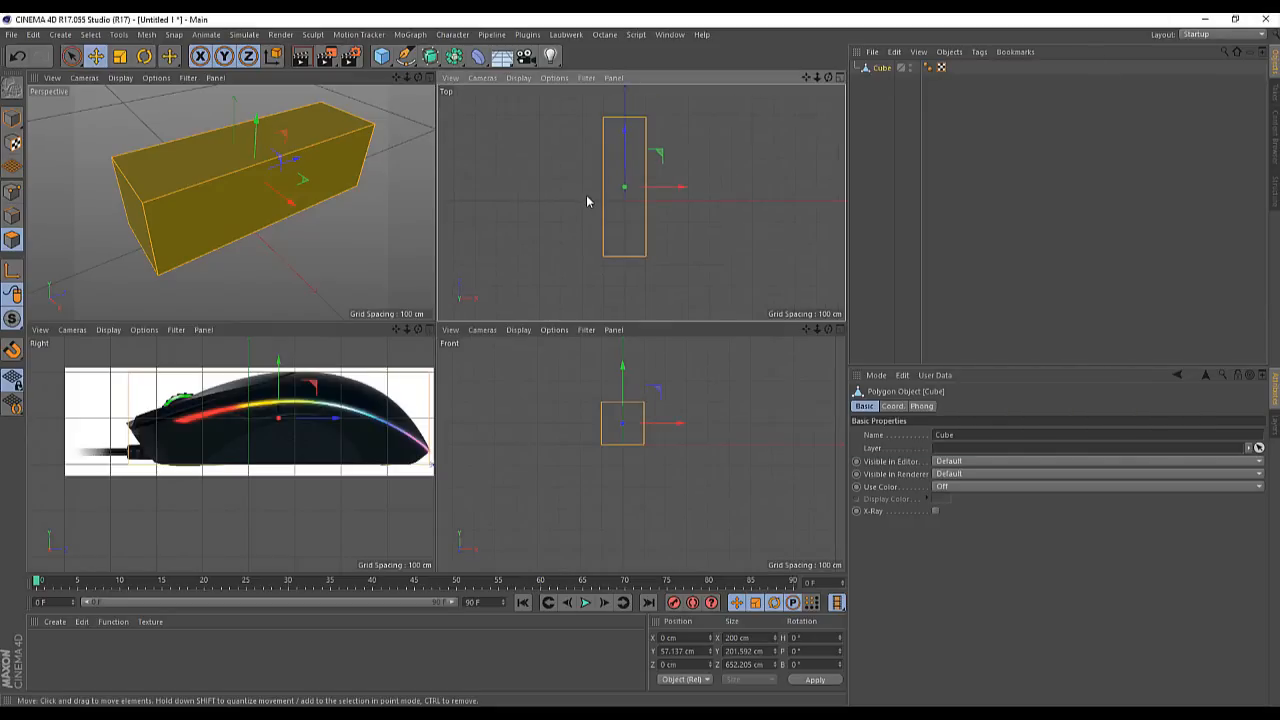
mouse_move(648, 530)
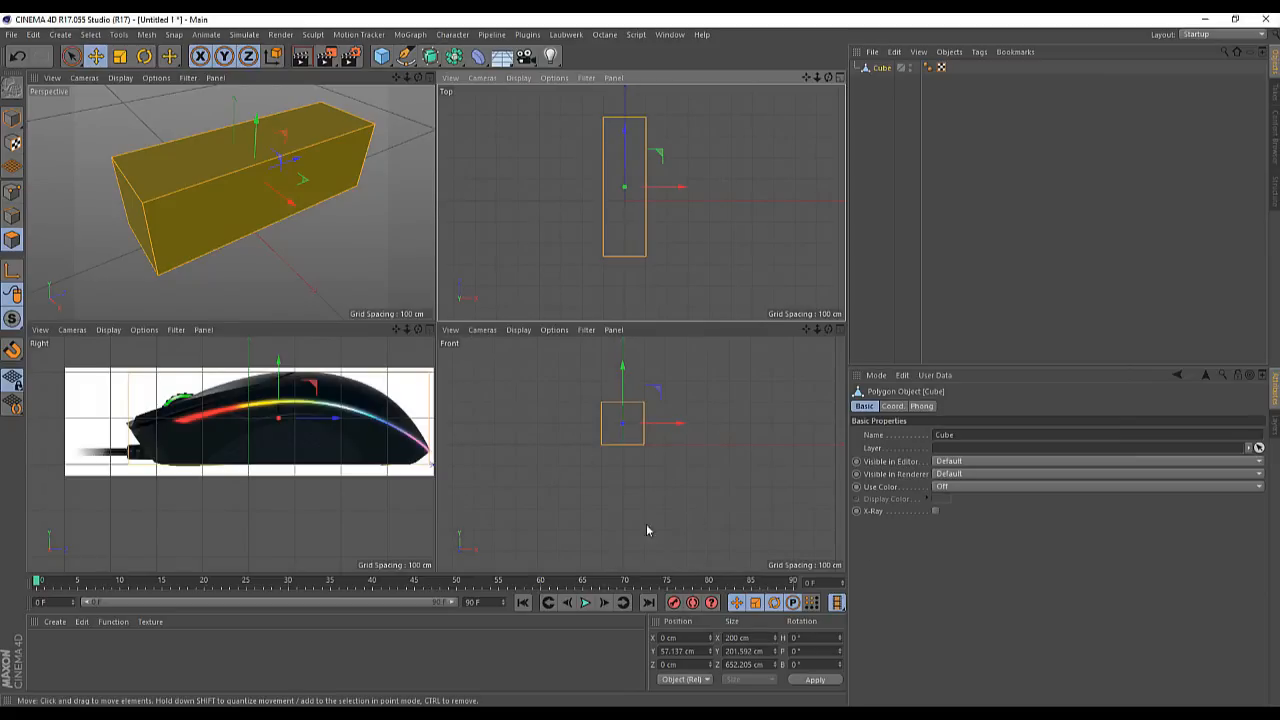
mouse_move(648, 452)
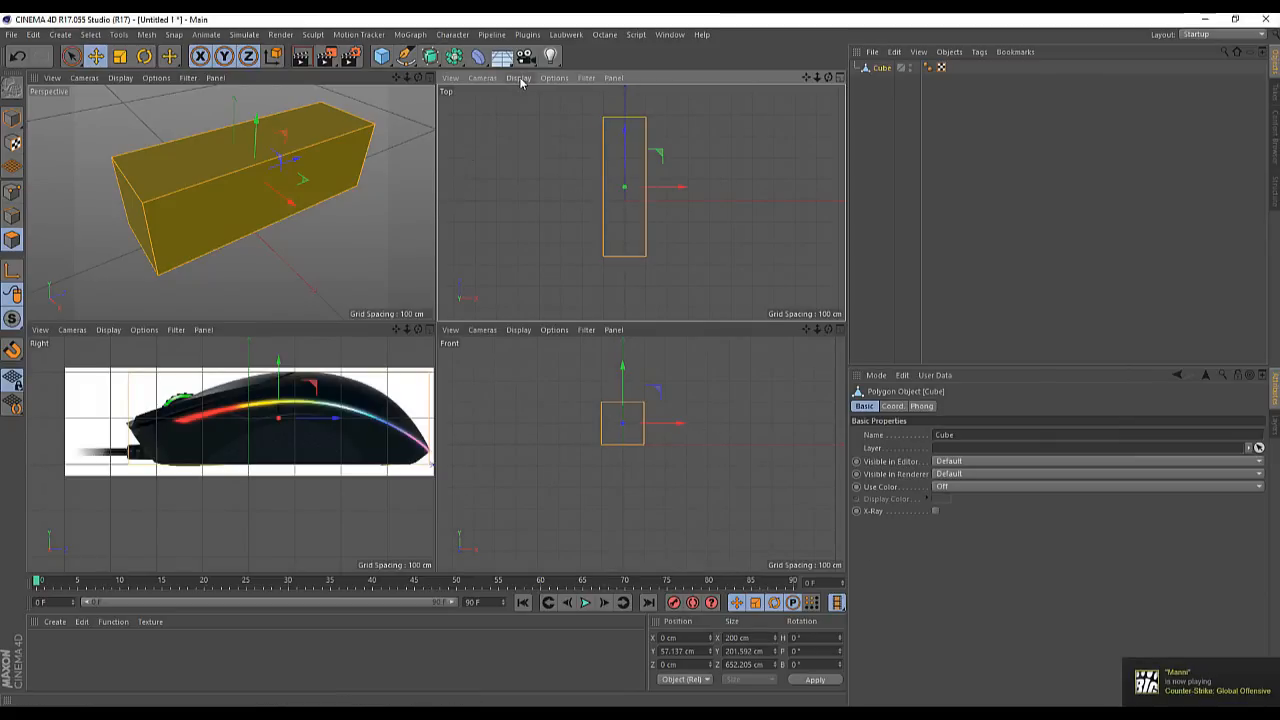
- Load the top-view mouse photo as the Top viewport's background via Configure > Back
left_click(552, 78)
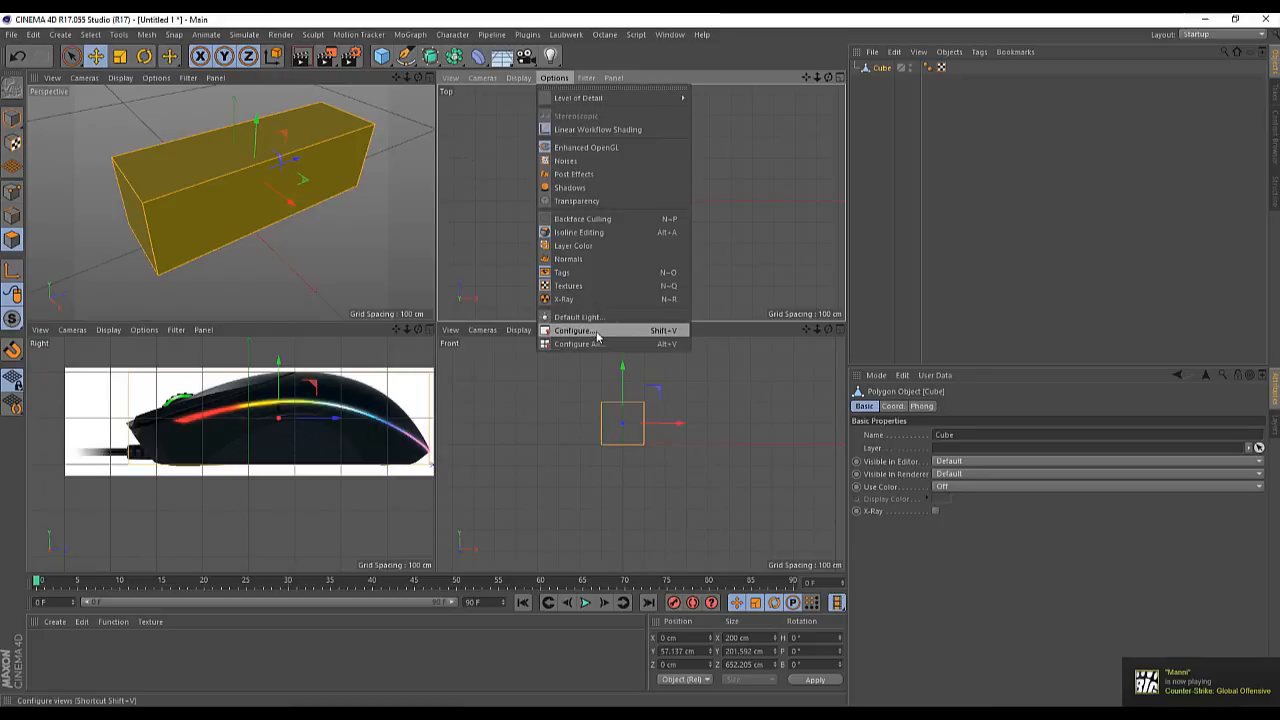
left_click(576, 330)
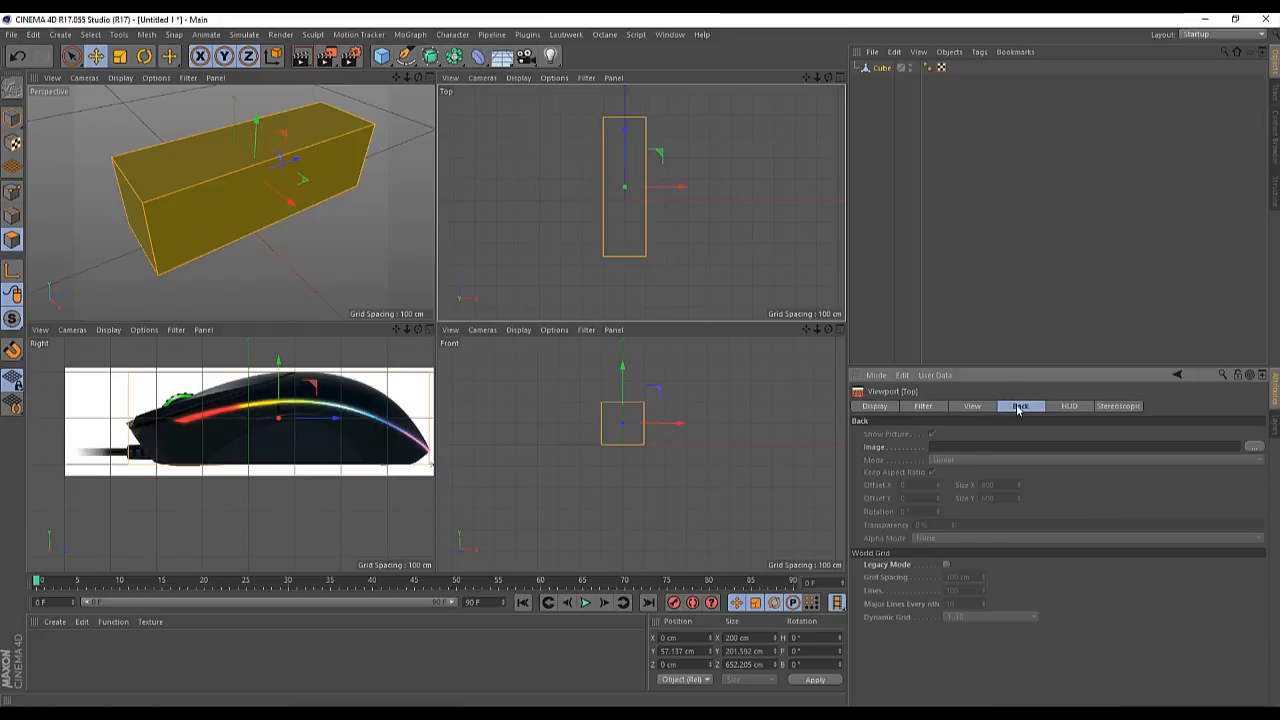
left_click(1254, 448)
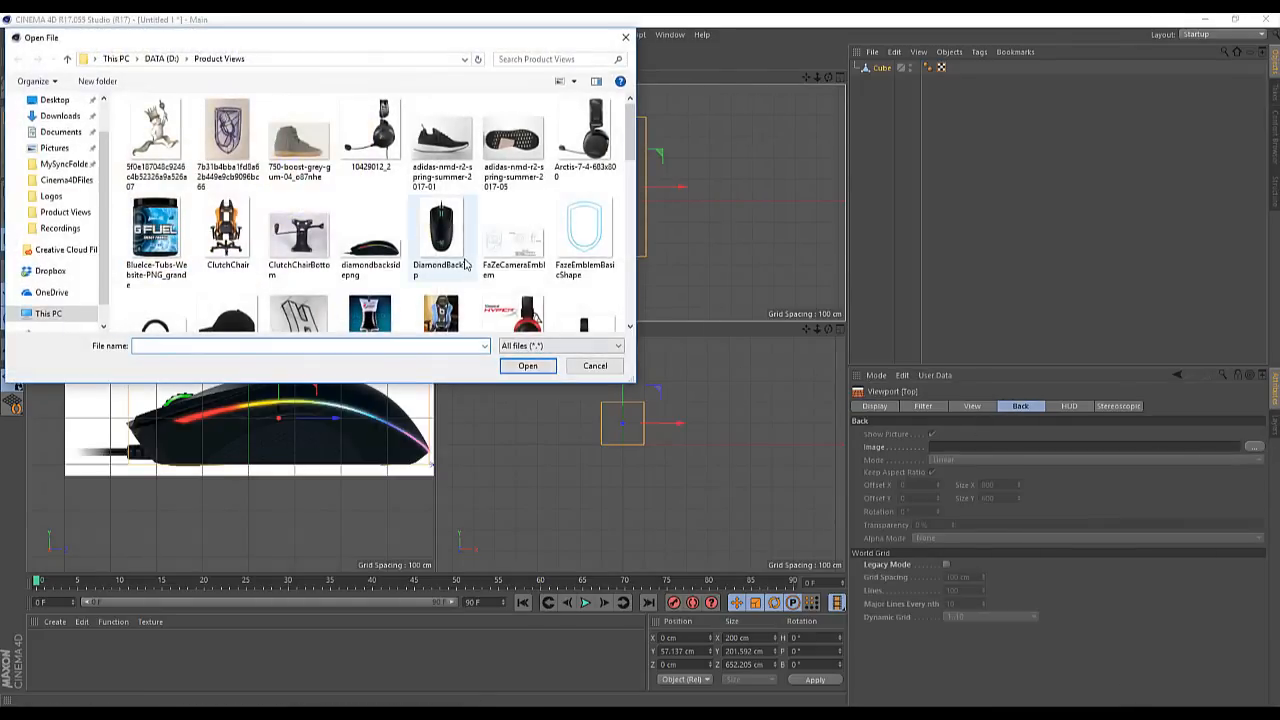
left_click(528, 364)
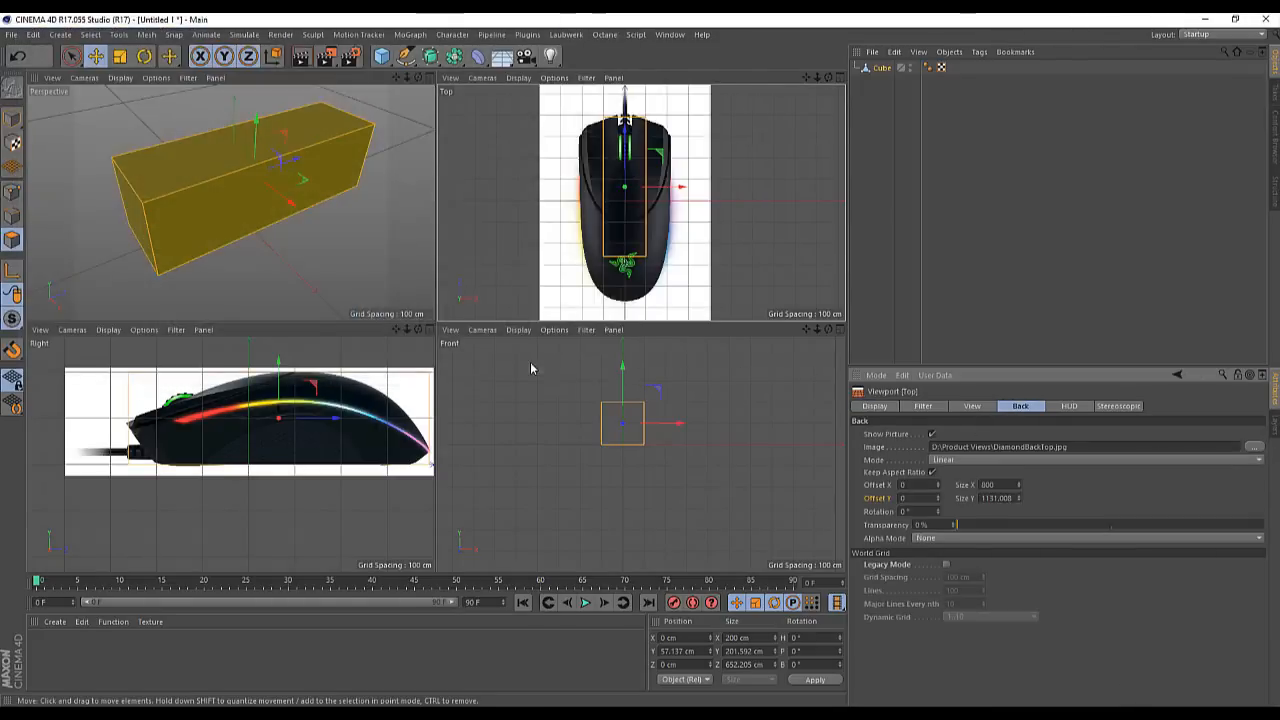
left_click(16, 218)
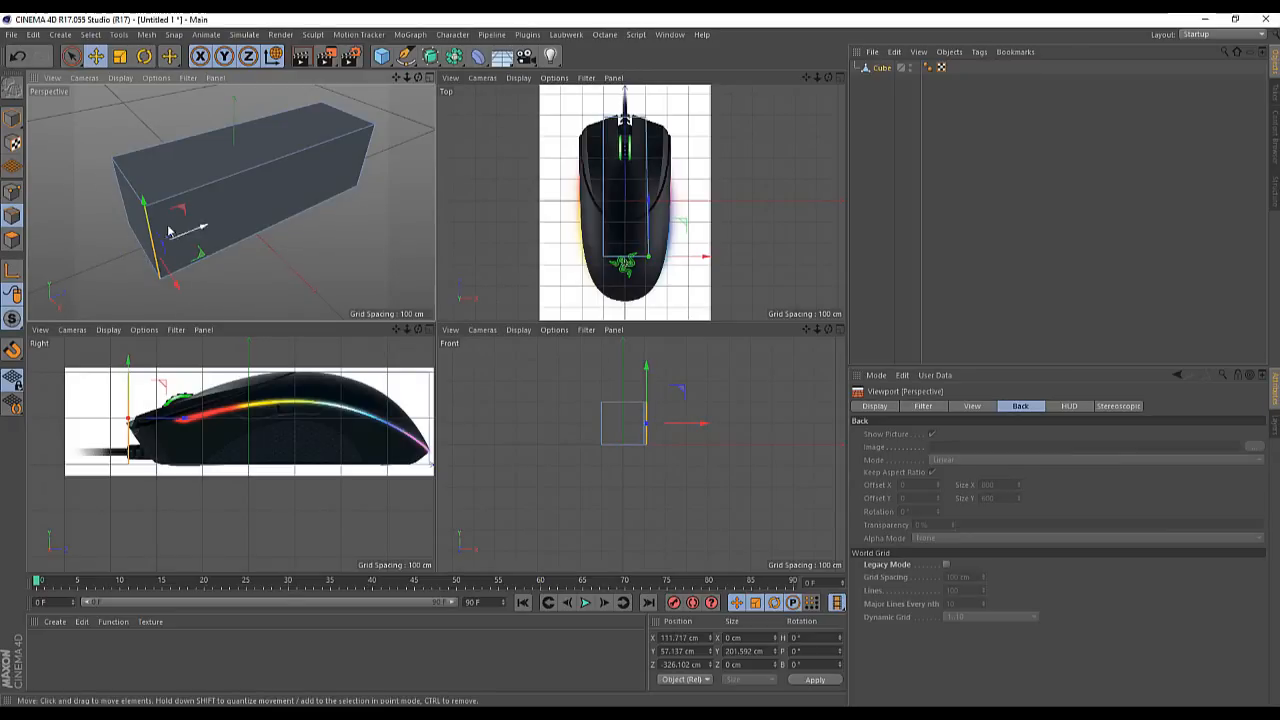
- Rotate the Top view photo 180° and reduce its image size to 29
left_click_drag(200, 236, 170, 250)
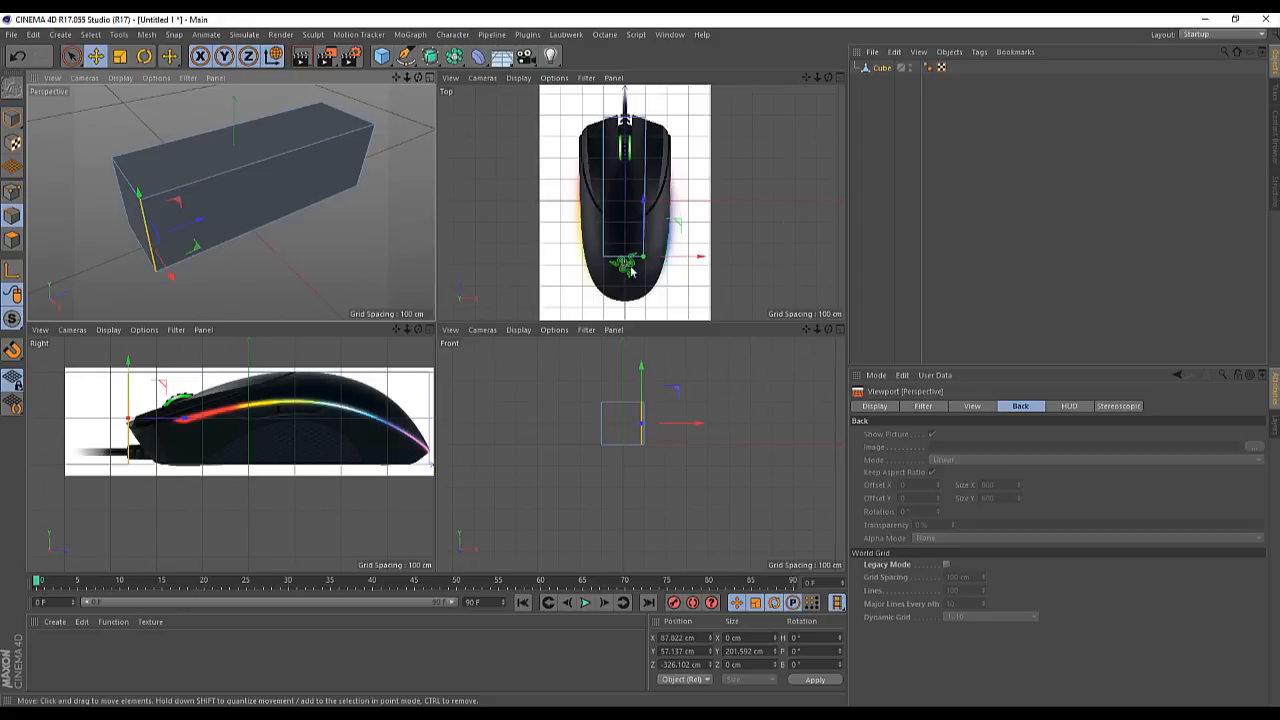
mouse_move(1080, 428)
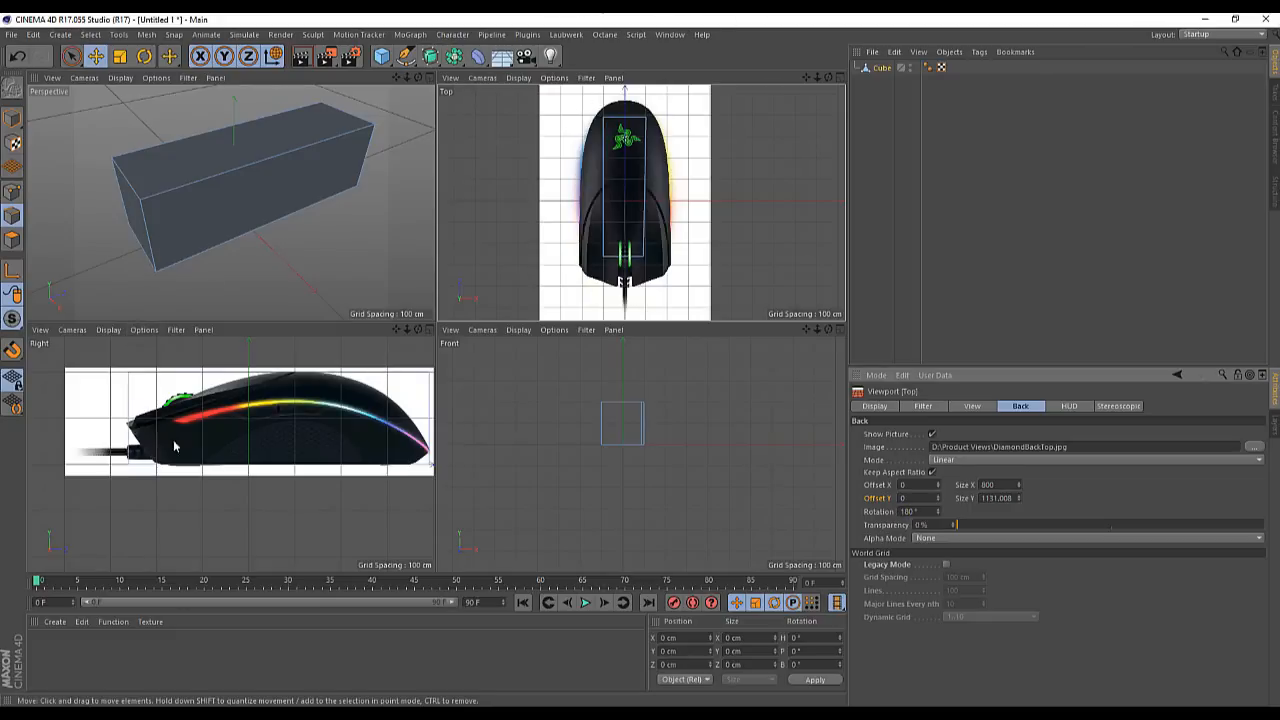
mouse_move(332, 468)
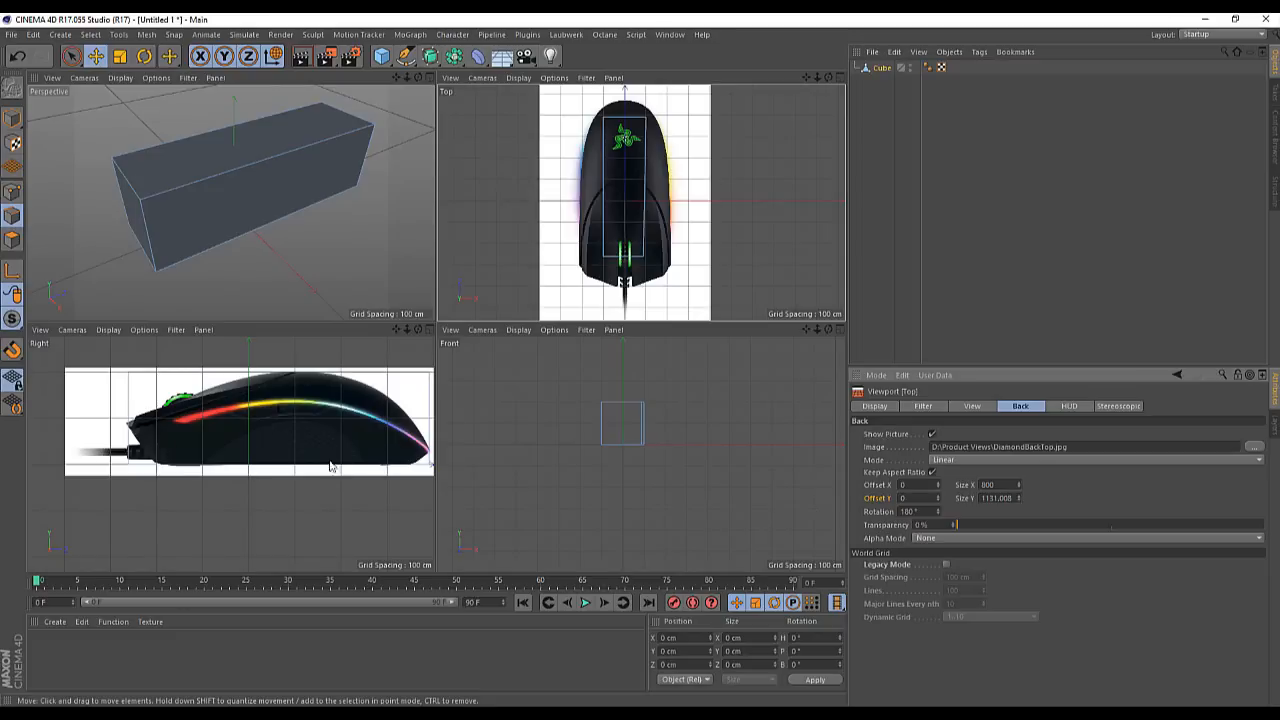
mouse_move(656, 410)
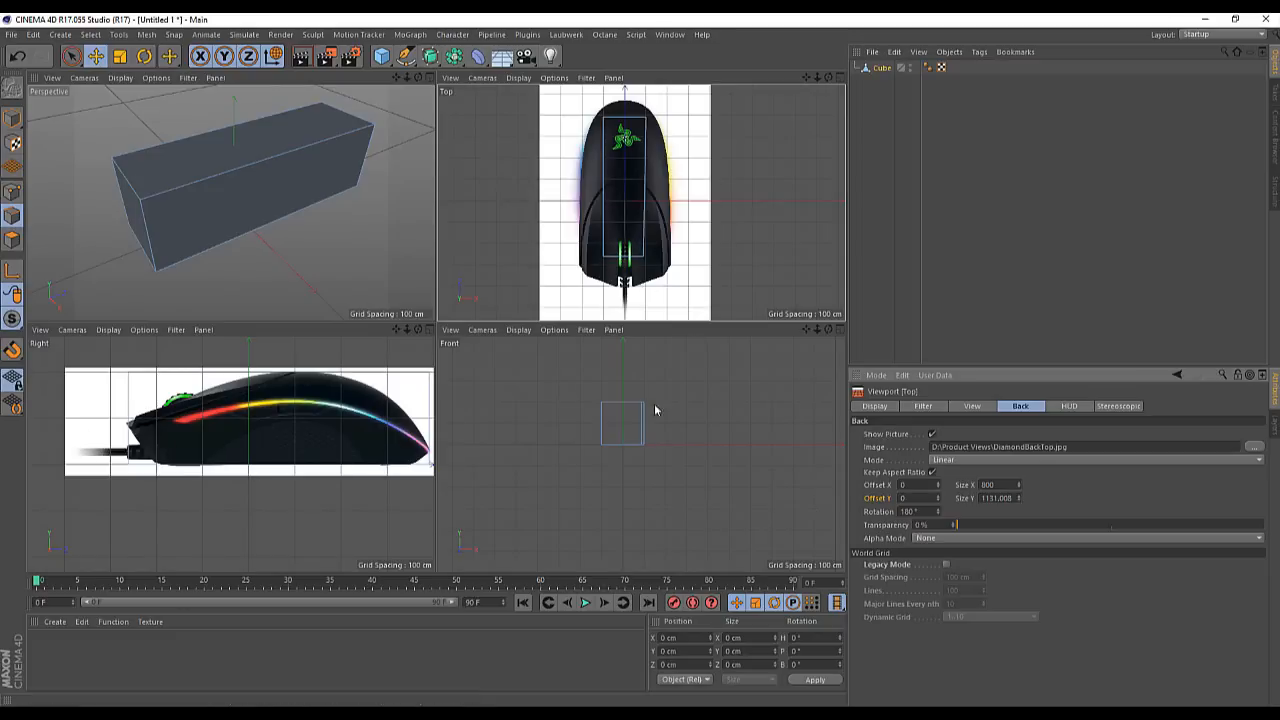
mouse_move(1056, 490)
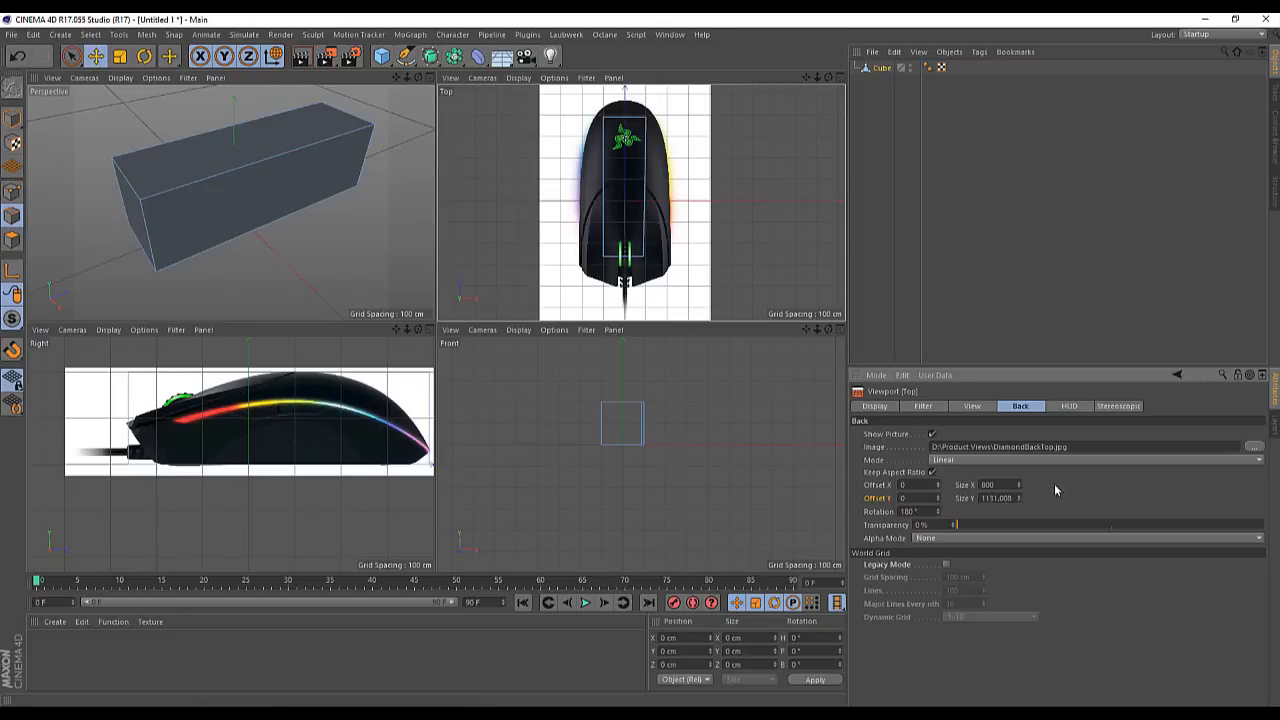
mouse_move(1020, 502)
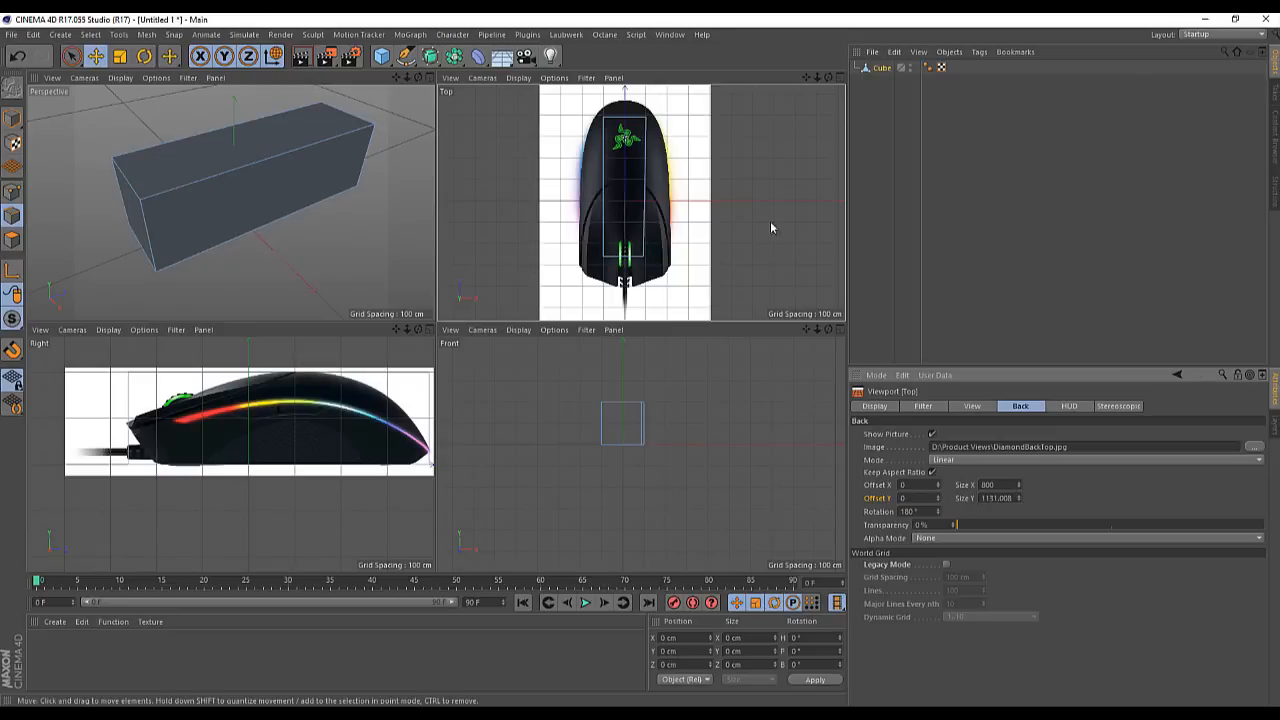
mouse_move(670, 186)
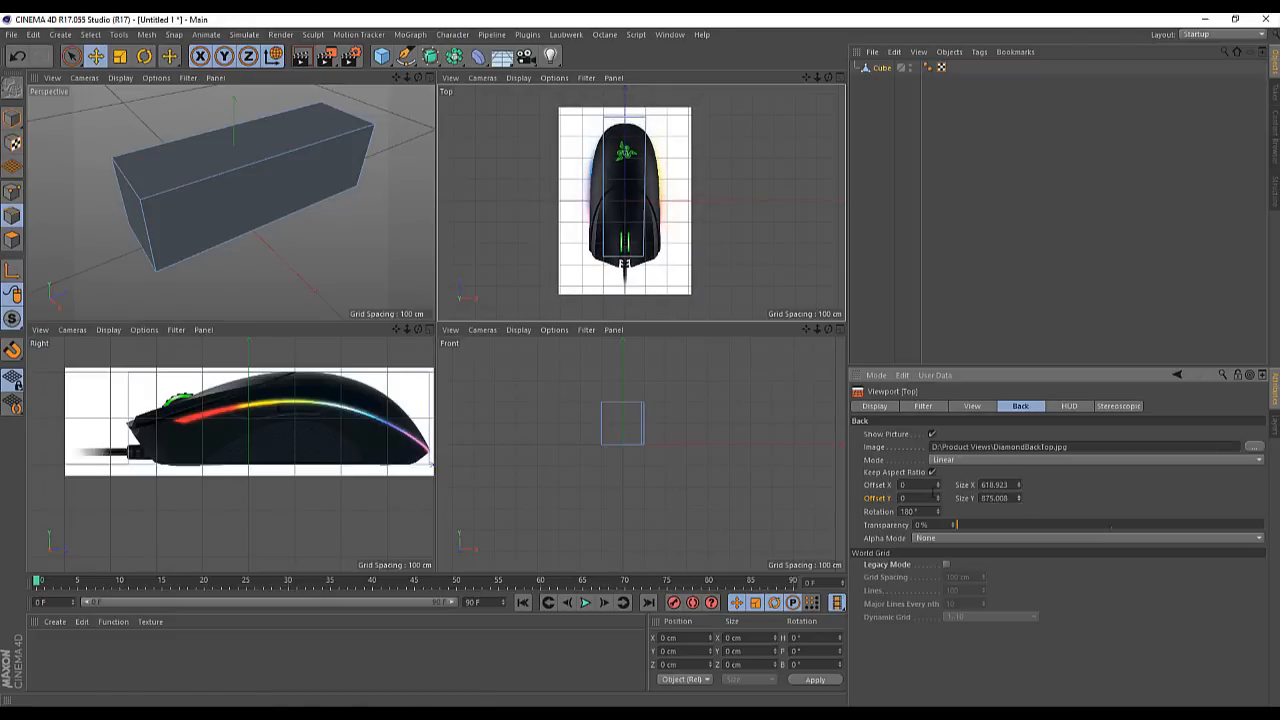
type("29")
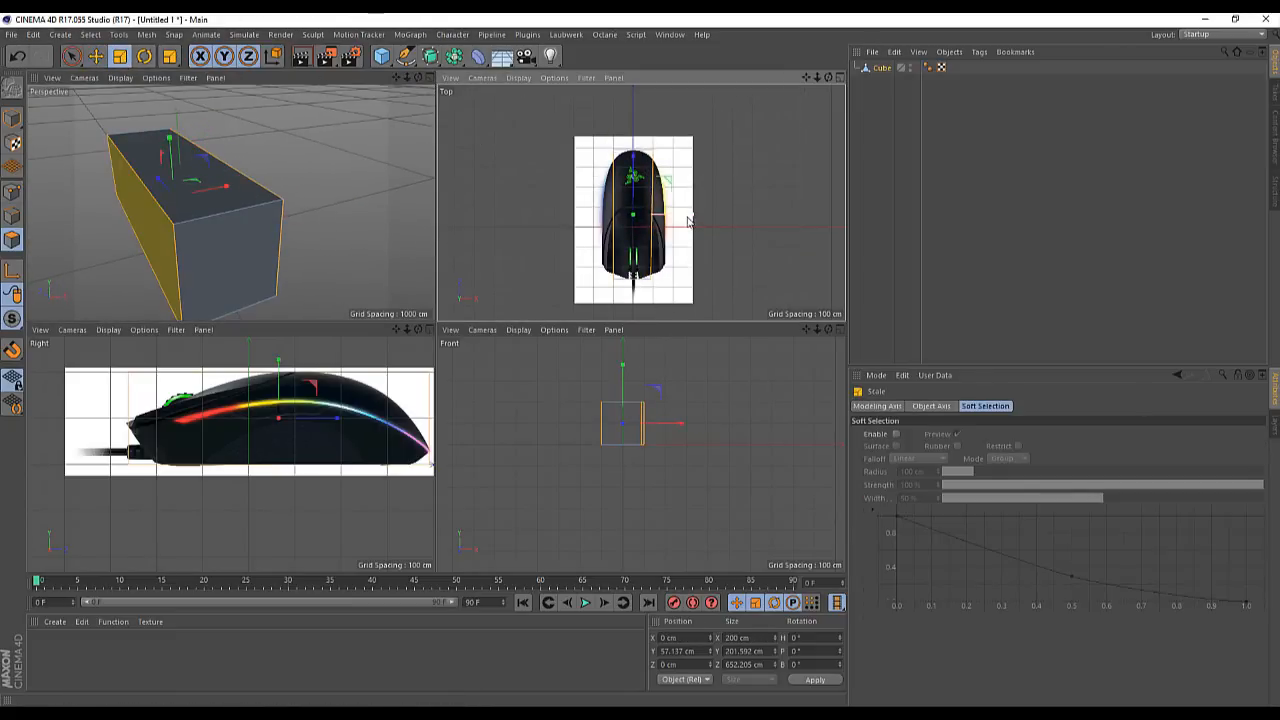
- Scale the cube along X in the Top view until its width matches the mouse photo
left_click_drag(664, 216, 736, 216)
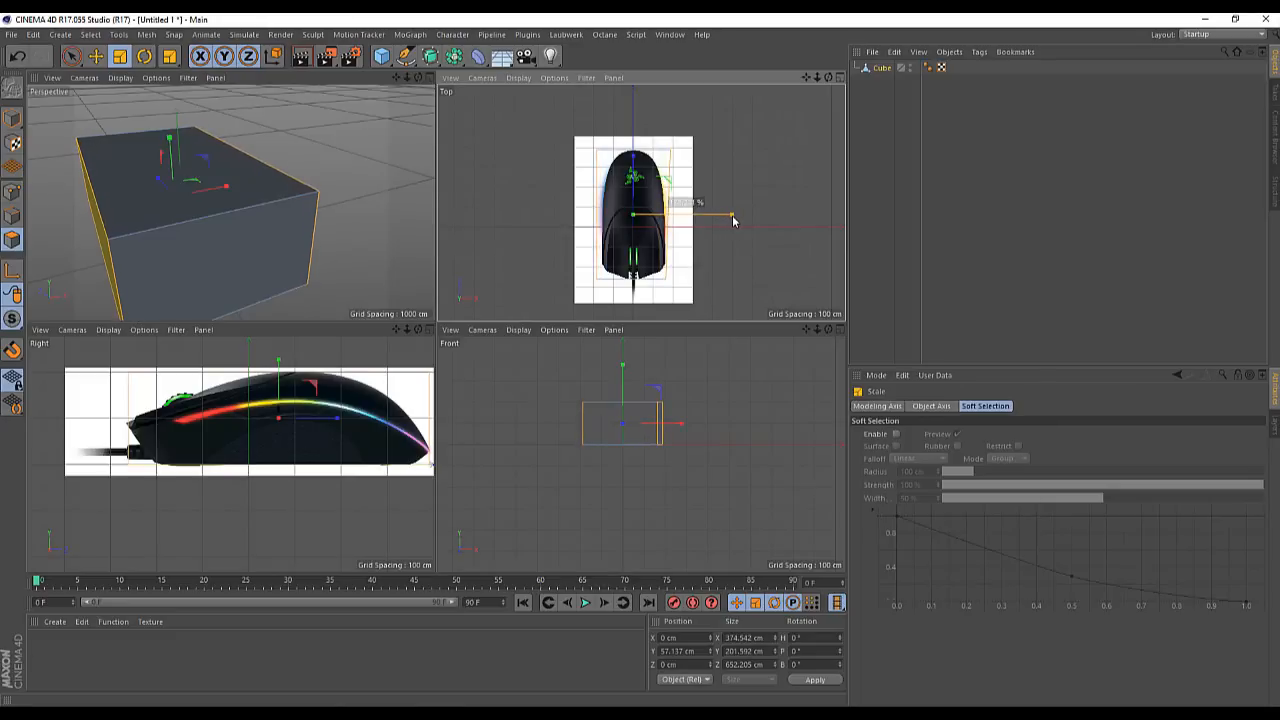
left_click_drag(736, 216, 690, 216)
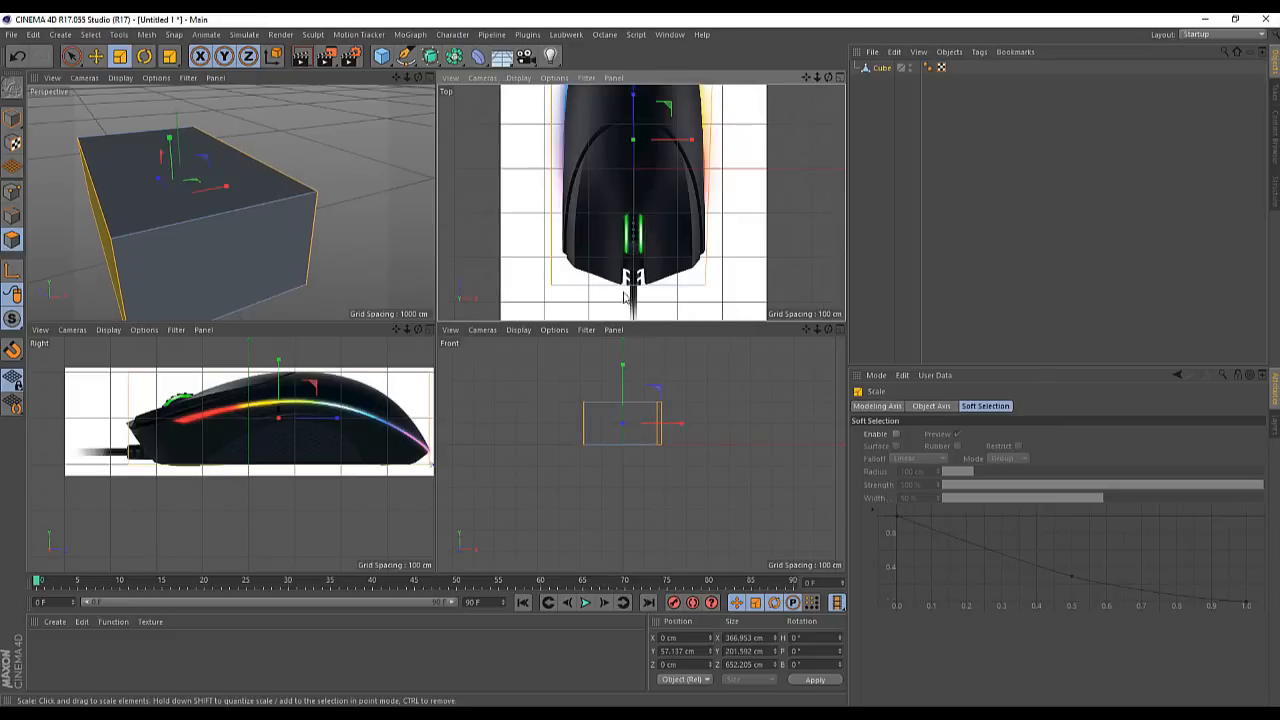
mouse_move(816, 242)
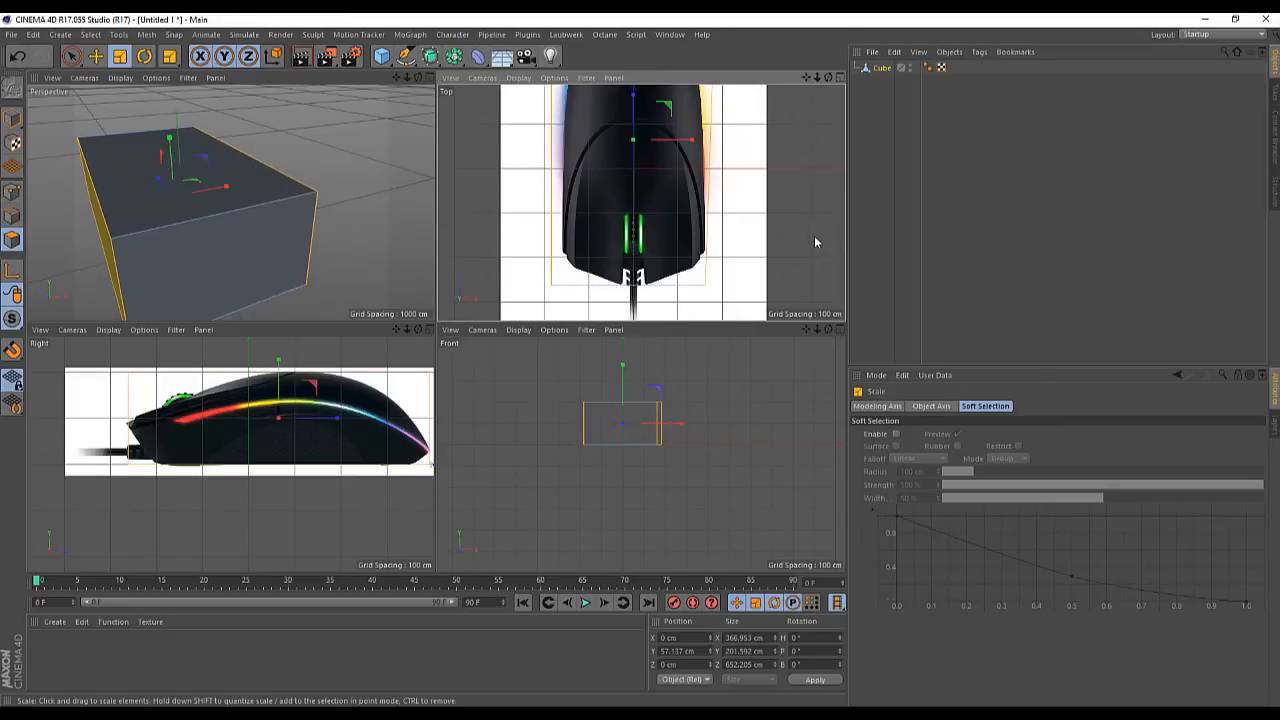
mouse_move(838, 138)
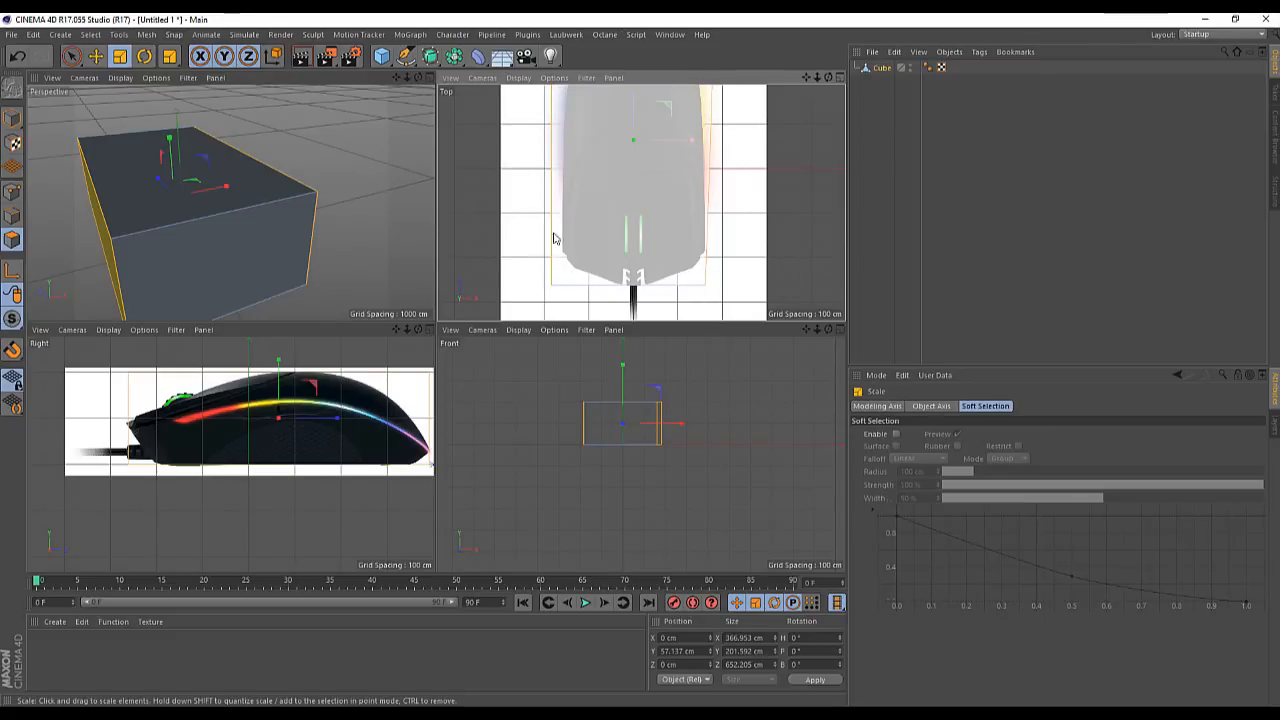
mouse_move(558, 224)
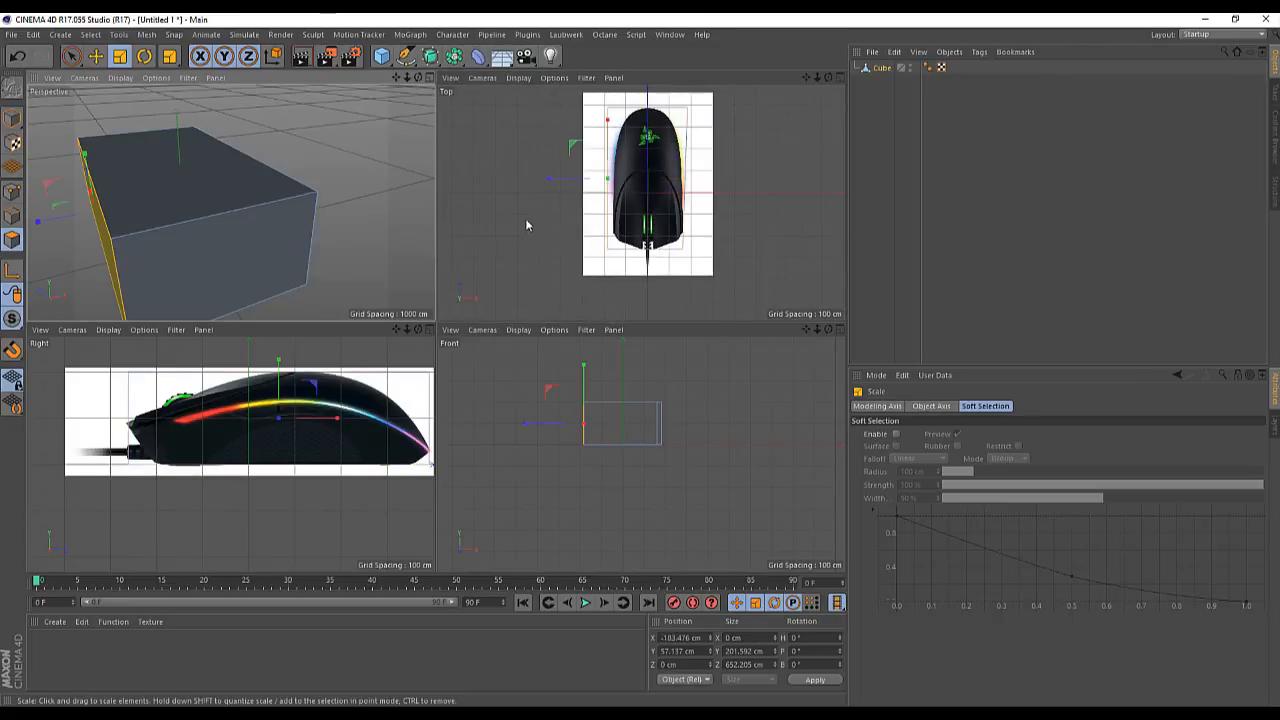
left_click(96, 56)
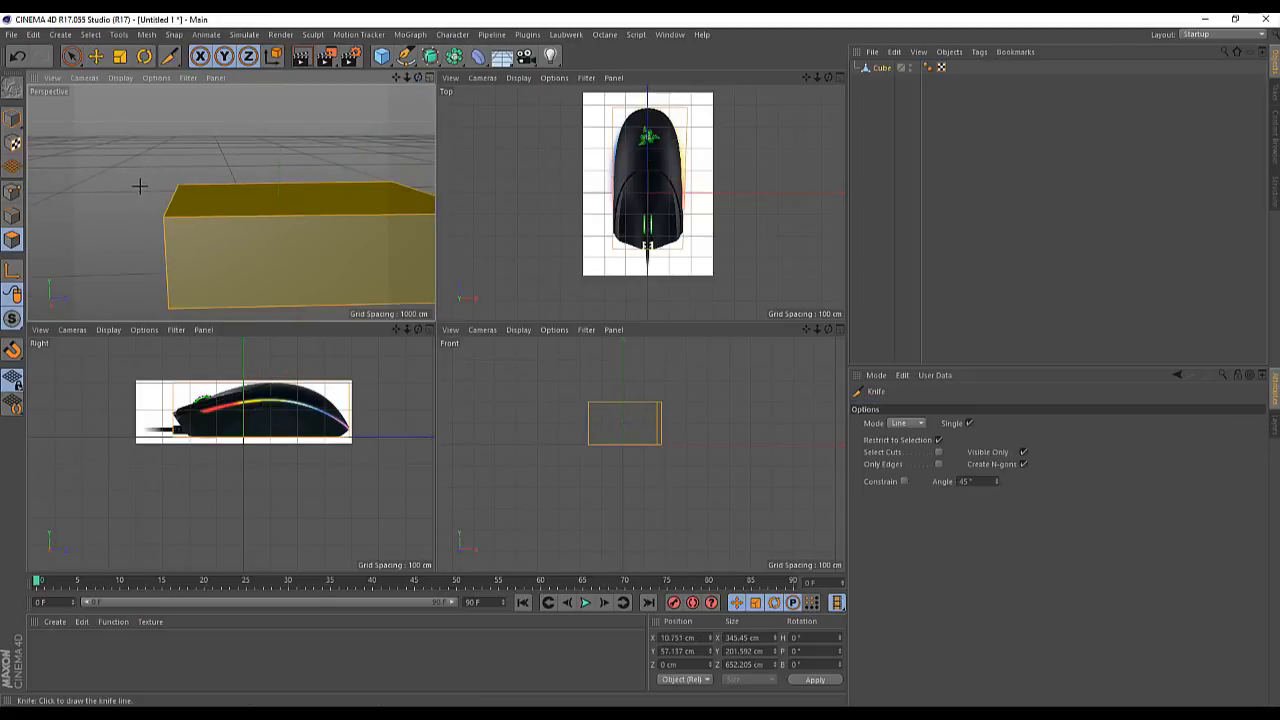
- Set the Knife tool's Mode to Line for straight cuts across the flattened cube
left_click(904, 422)
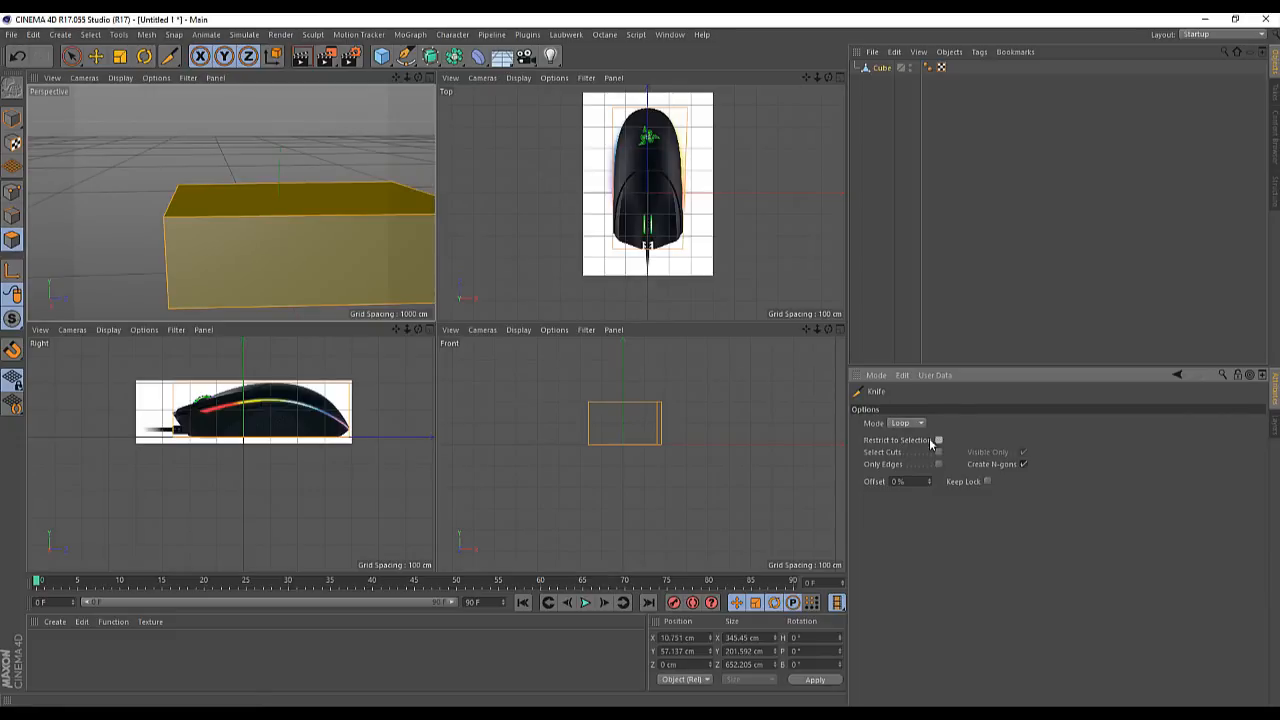
mouse_move(220, 344)
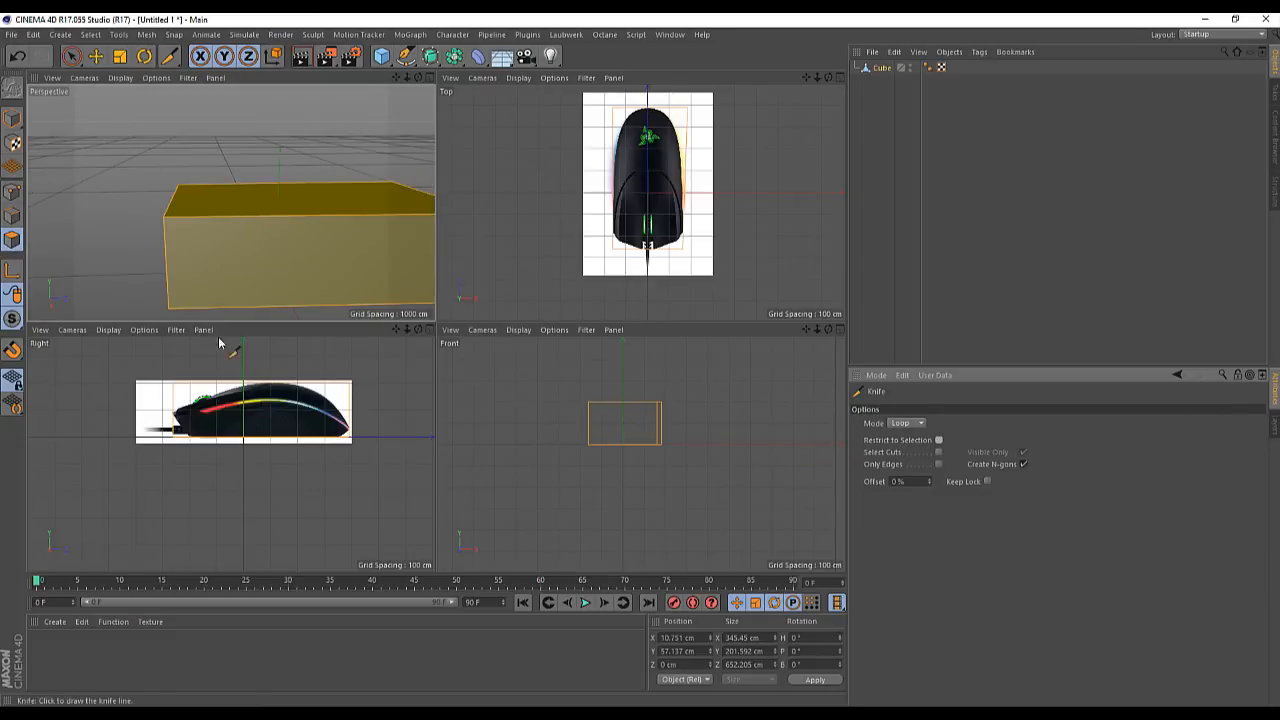
mouse_move(428, 336)
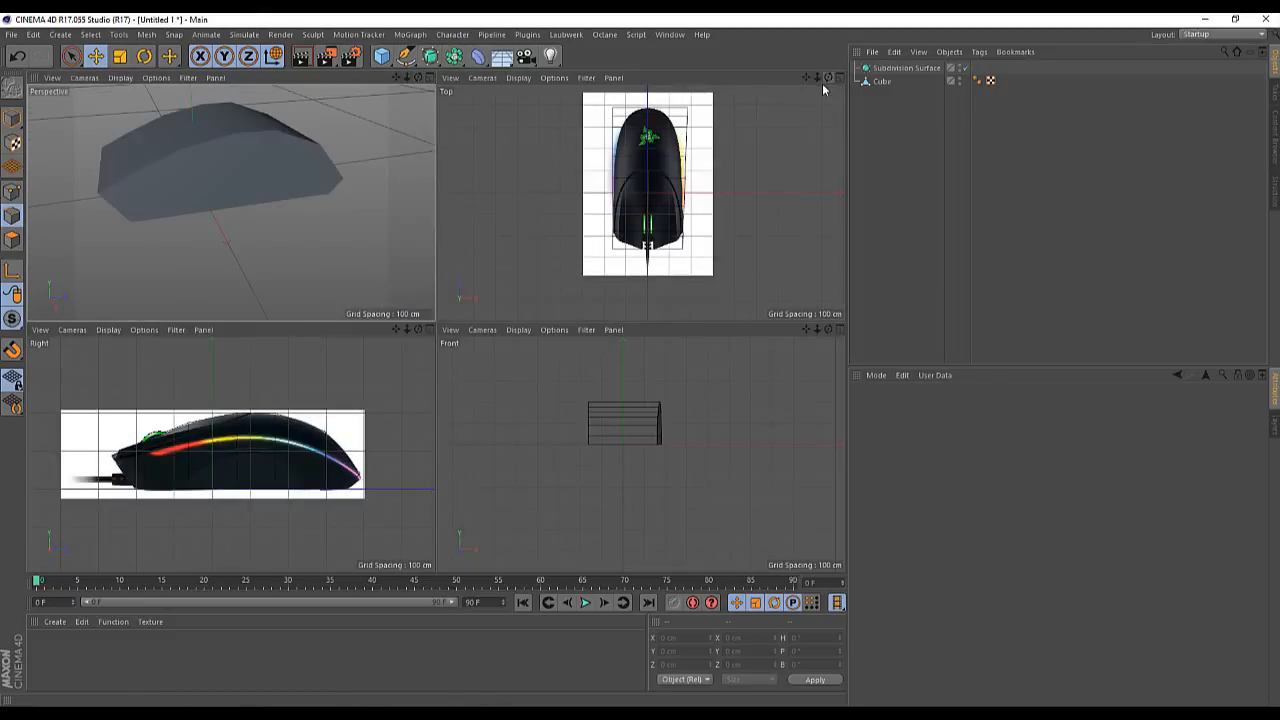
mouse_move(428, 84)
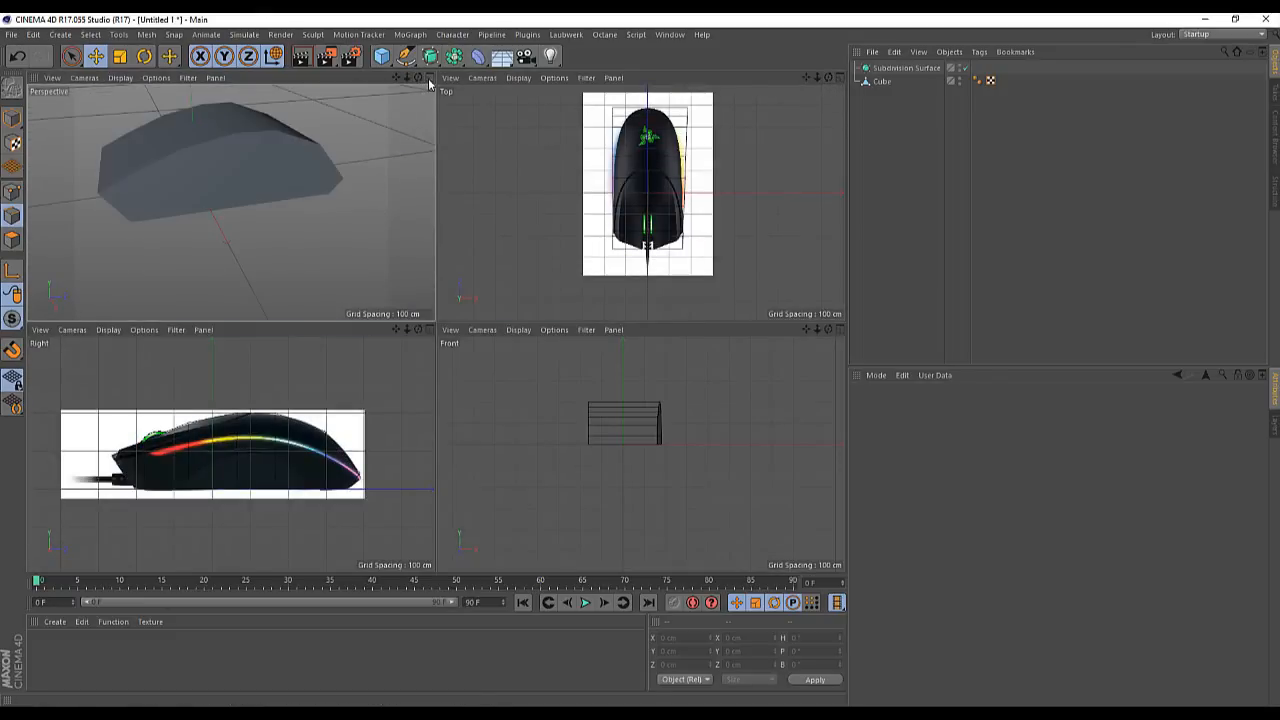
- Maximize the Perspective viewport to show the subdivided mouse body alone
left_click(428, 78)
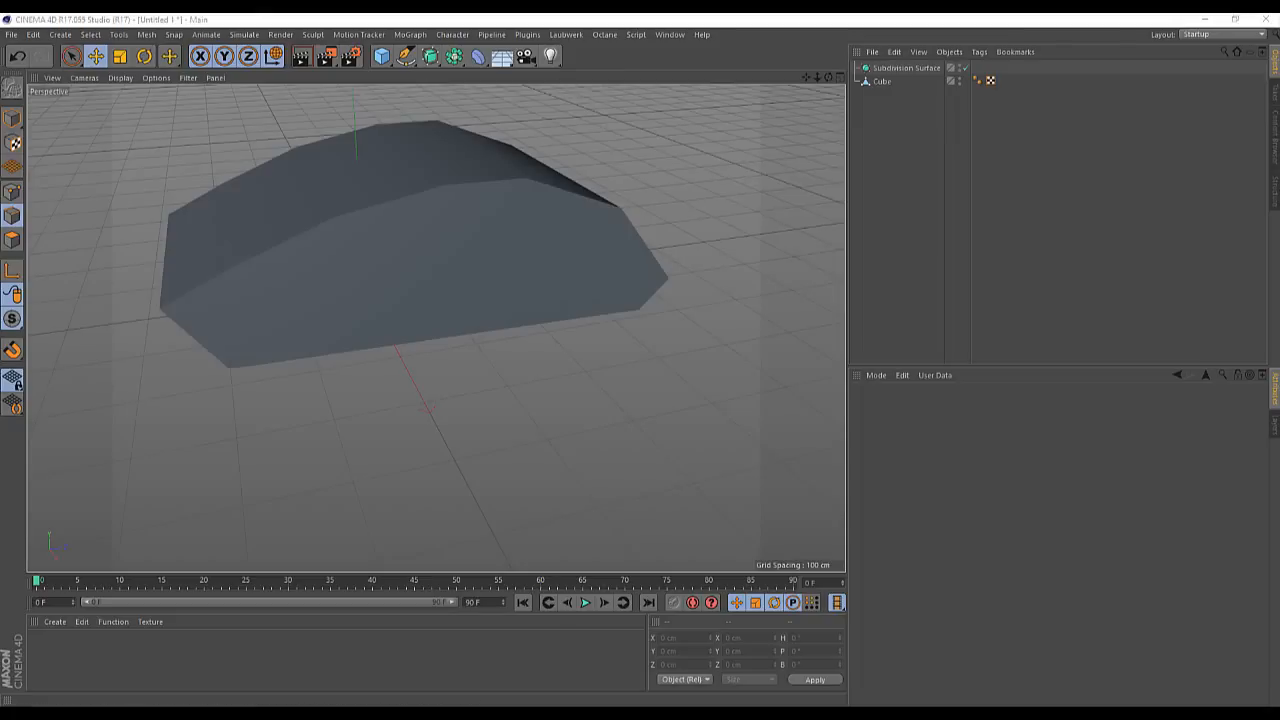